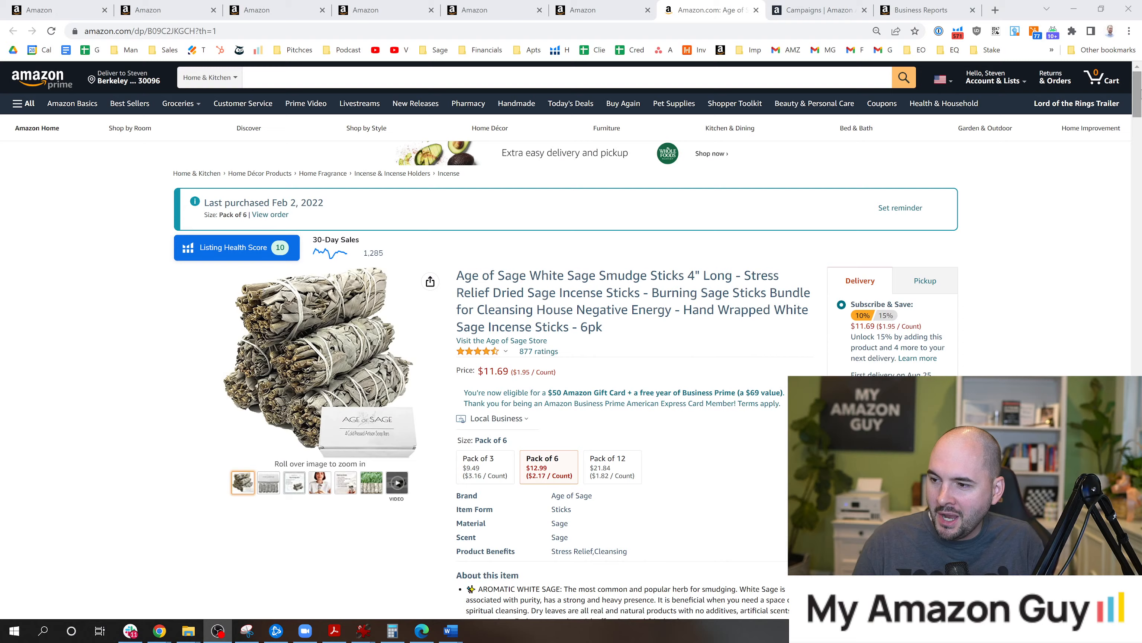
- Locate the WSAGE6PK8681 6-pack row in the smudge-filtered inventory and open it for editing
scroll(down, 3)
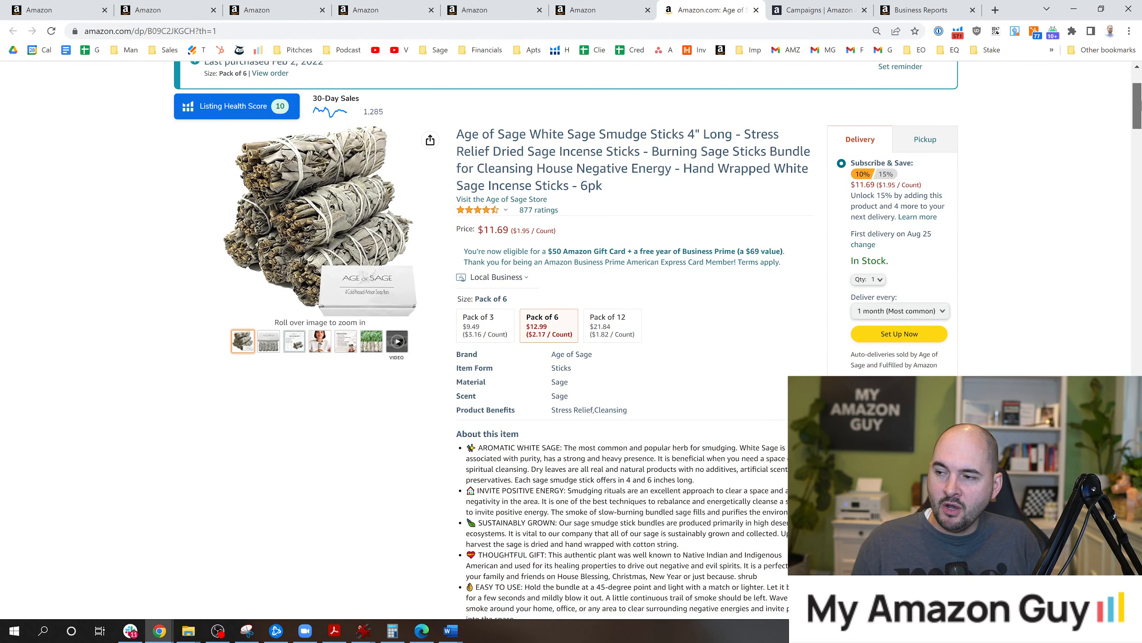
scroll(down, 3)
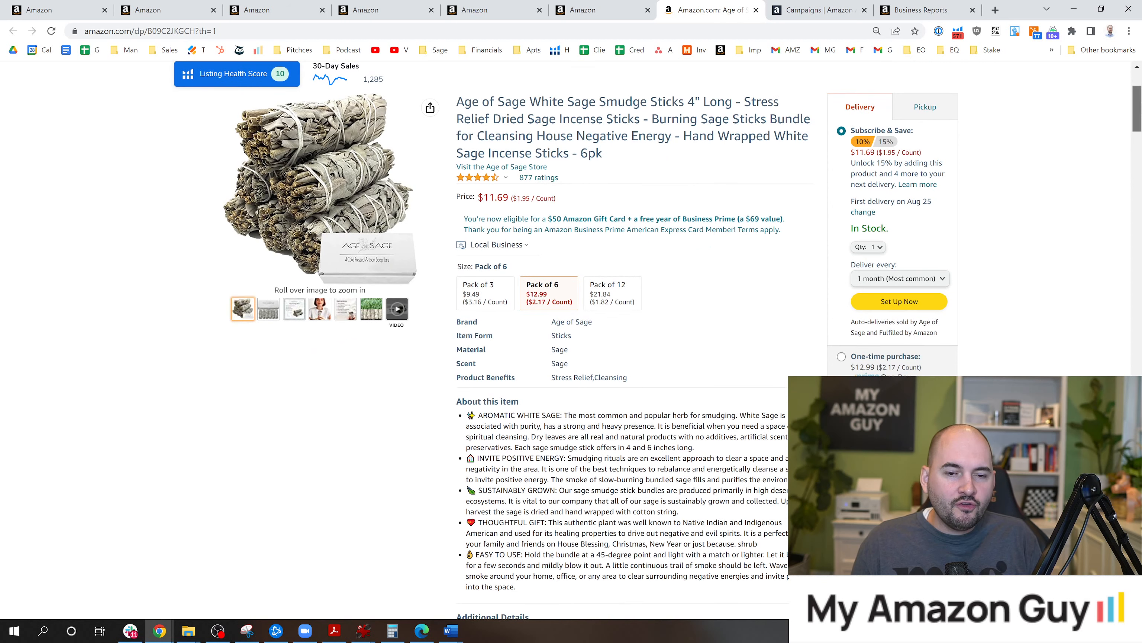
scroll(up, 3)
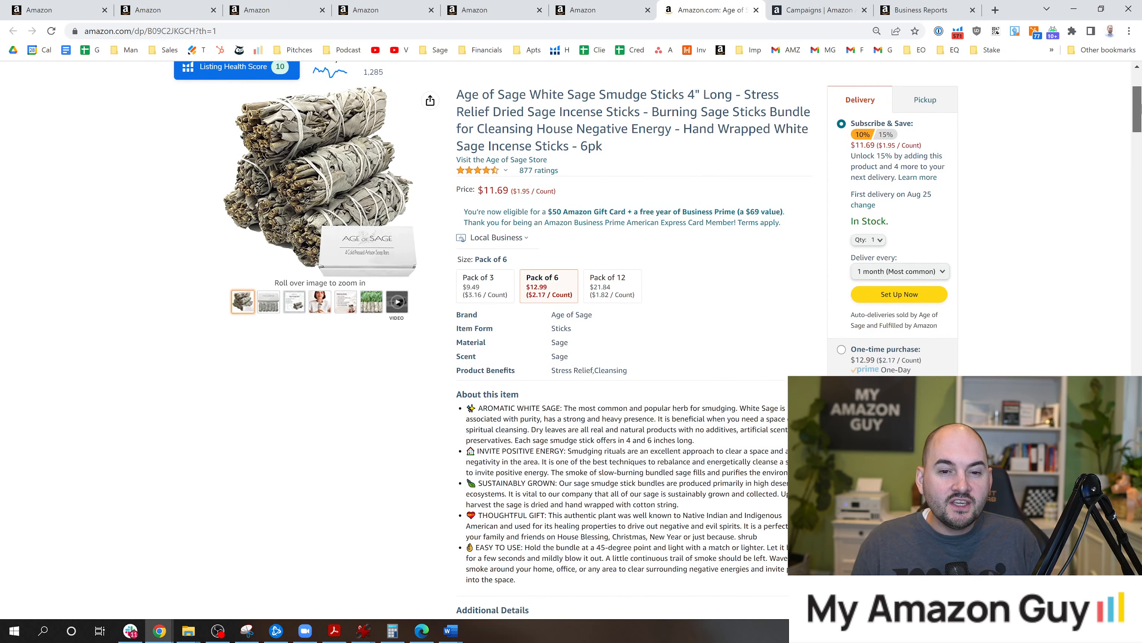
scroll(down, 3)
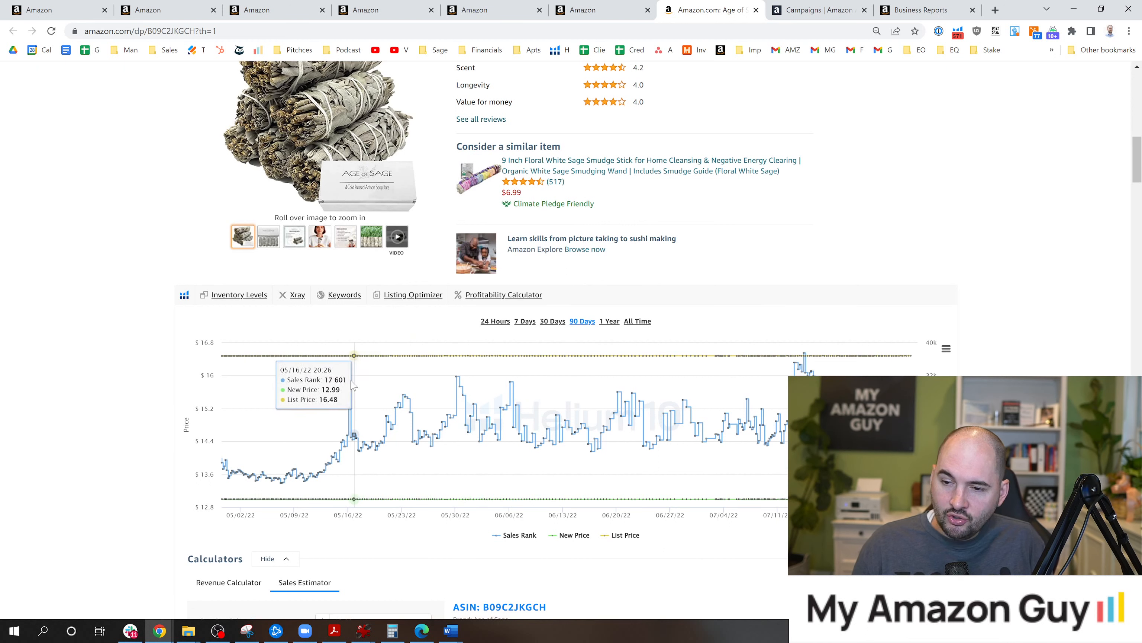
mouse_move(357, 396)
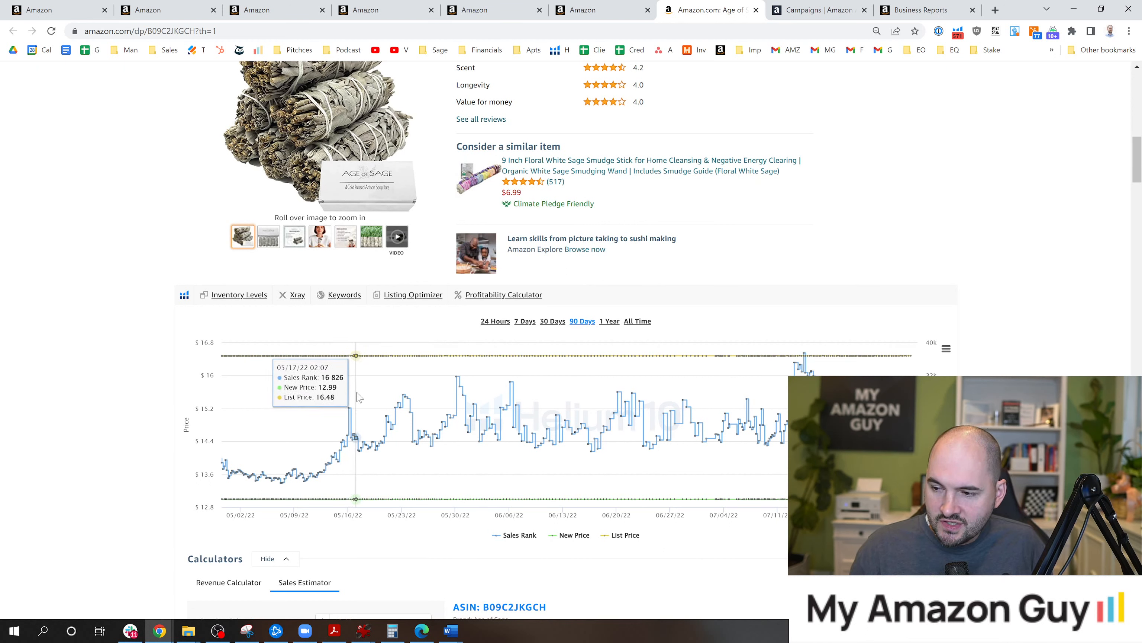
mouse_move(336, 452)
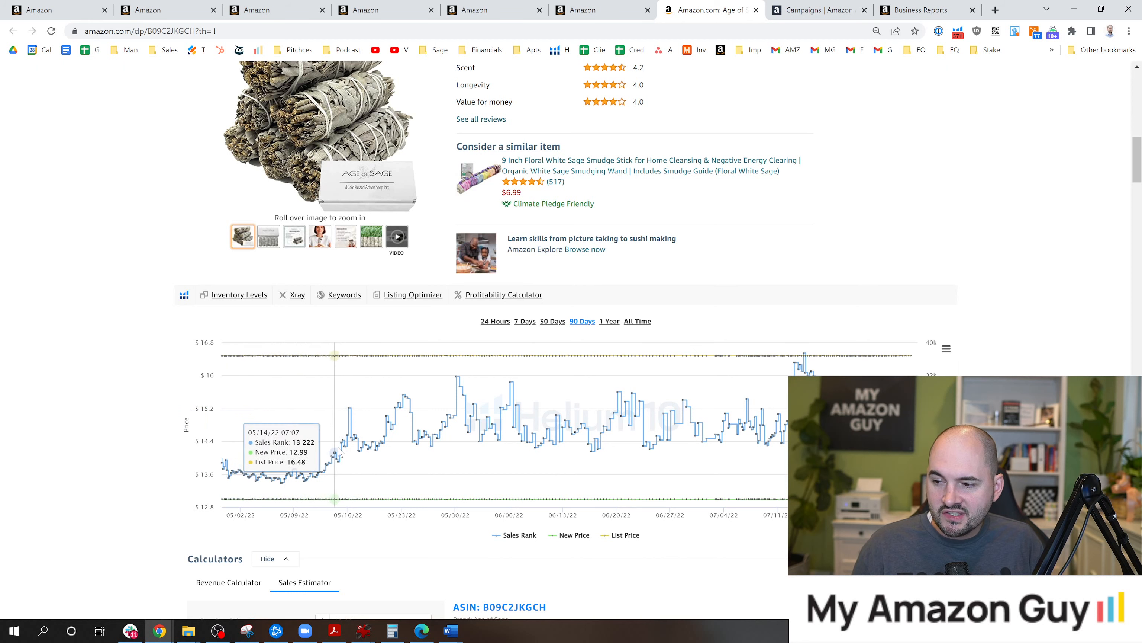
scroll(down, 3)
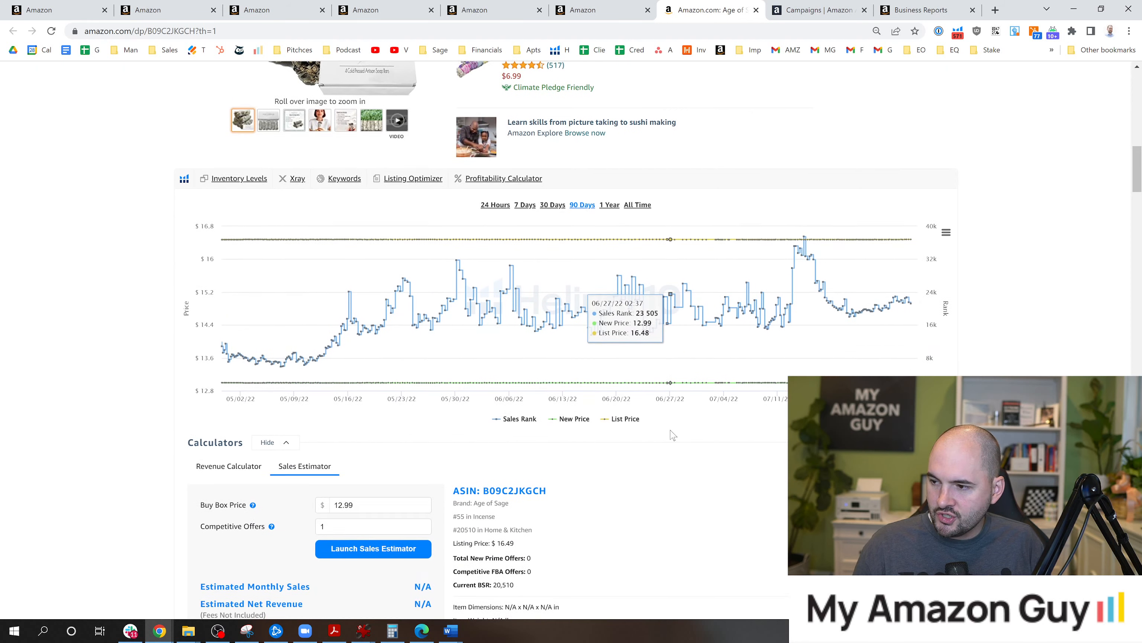
mouse_move(389, 339)
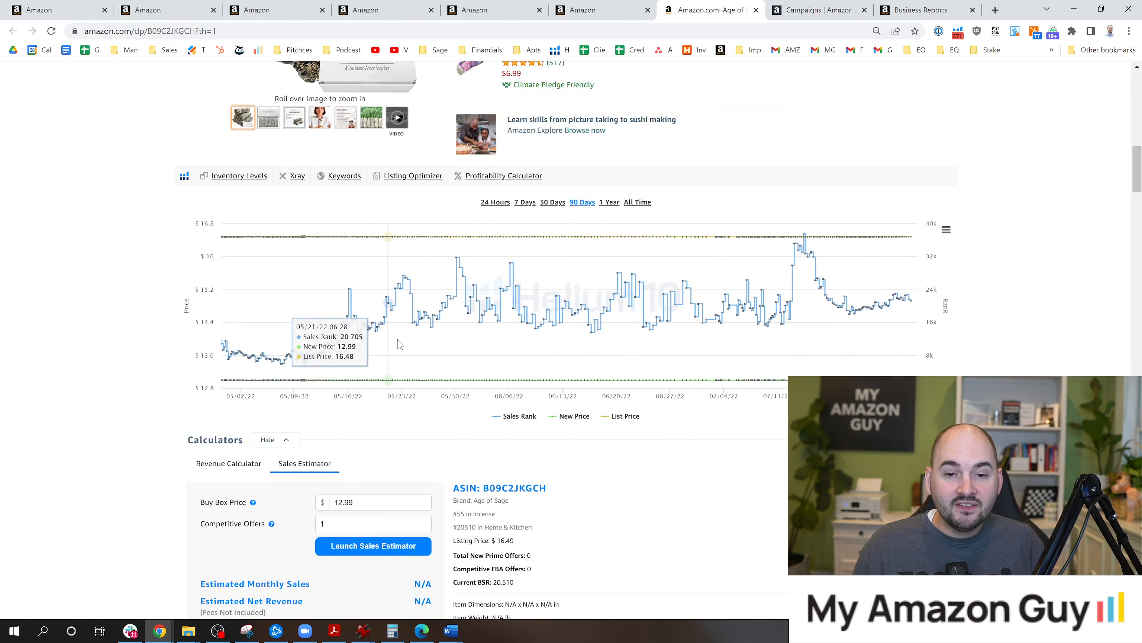
mouse_move(477, 320)
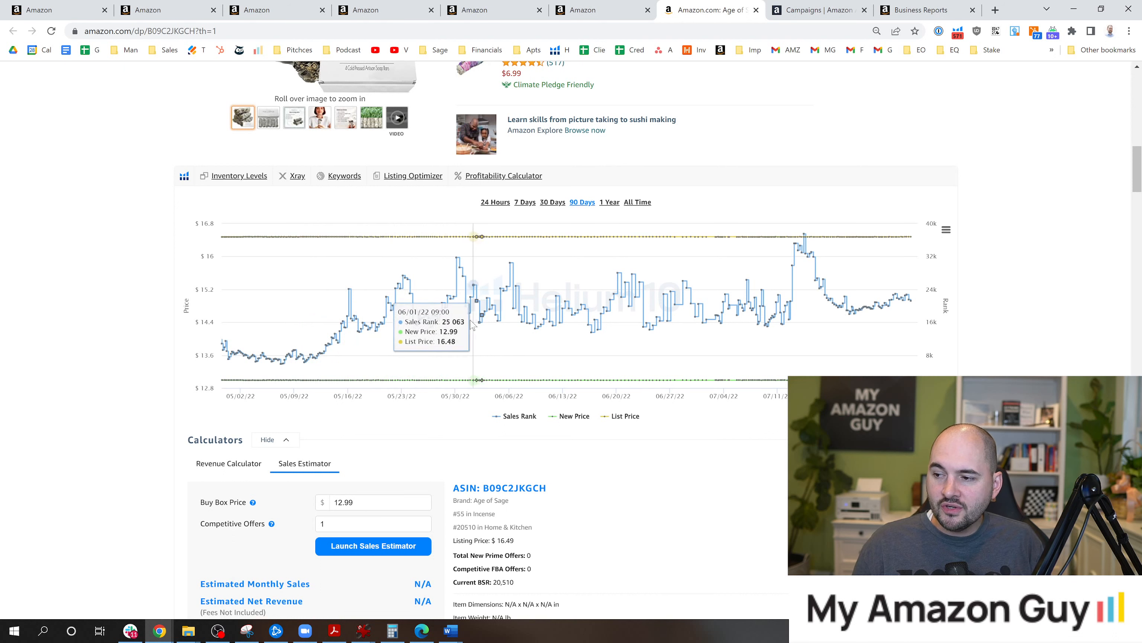
mouse_move(576, 313)
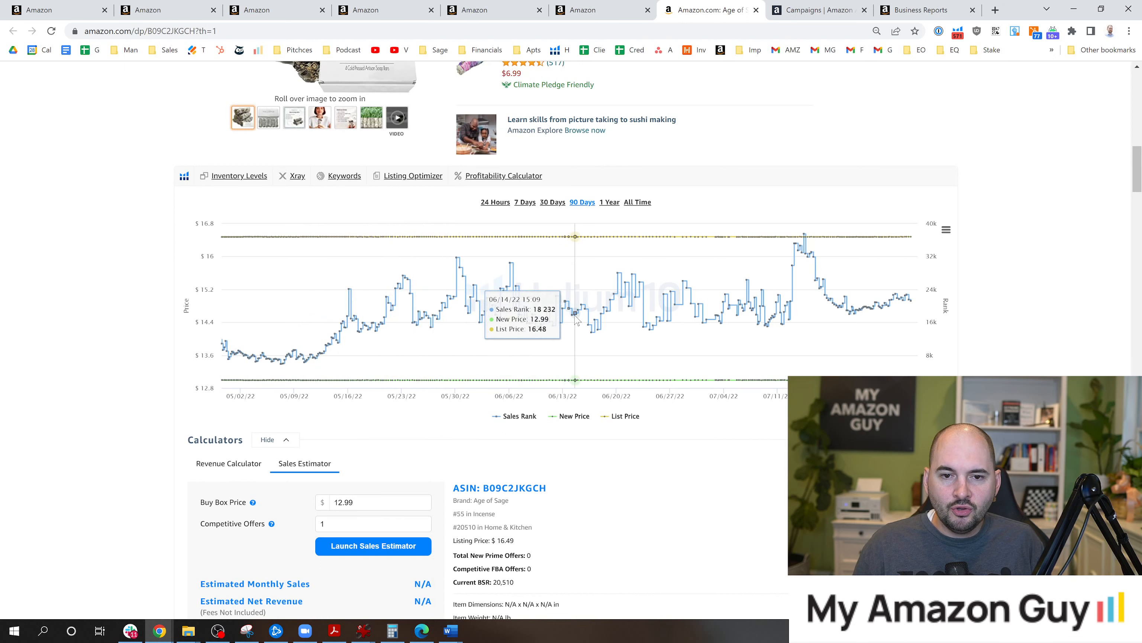
mouse_move(728, 321)
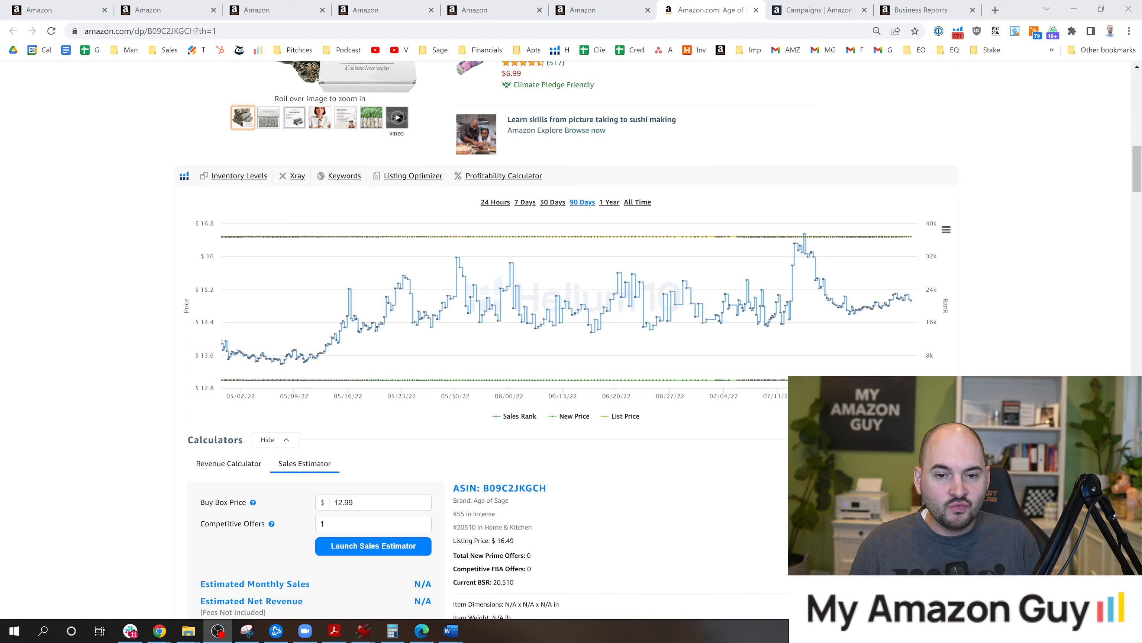
mouse_move(548, 235)
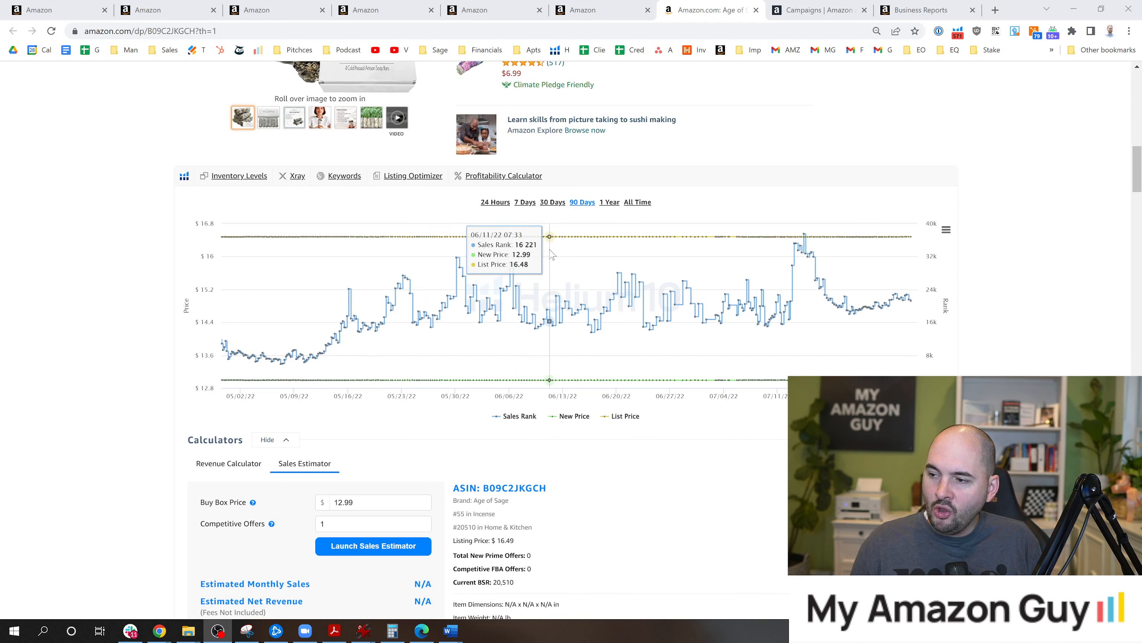
mouse_move(569, 241)
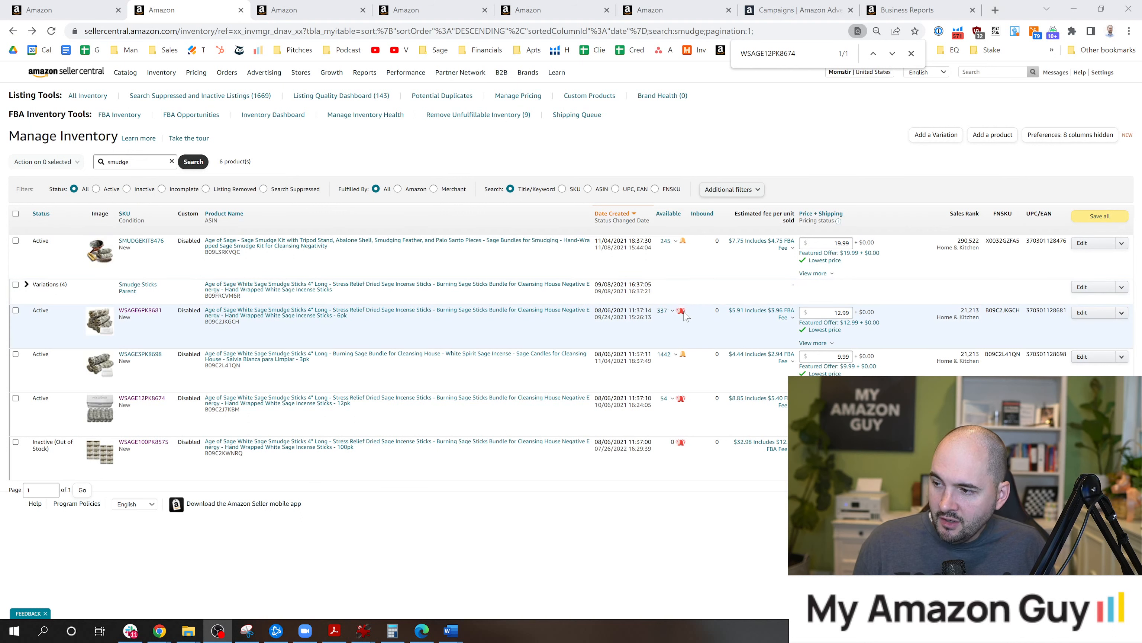
mouse_move(683, 311)
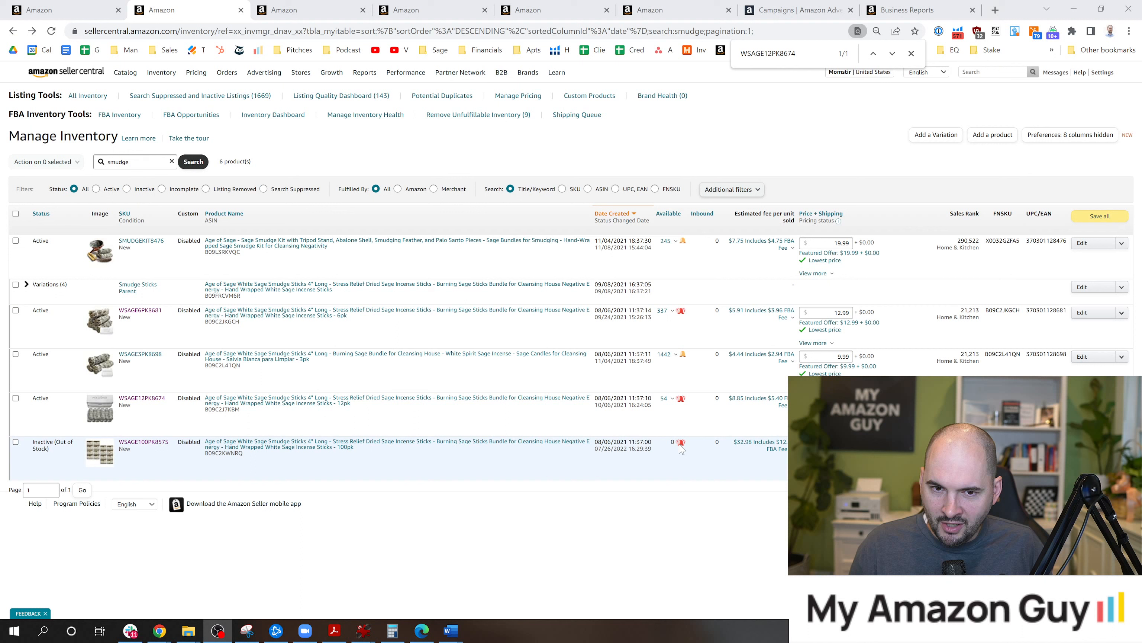
mouse_move(681, 443)
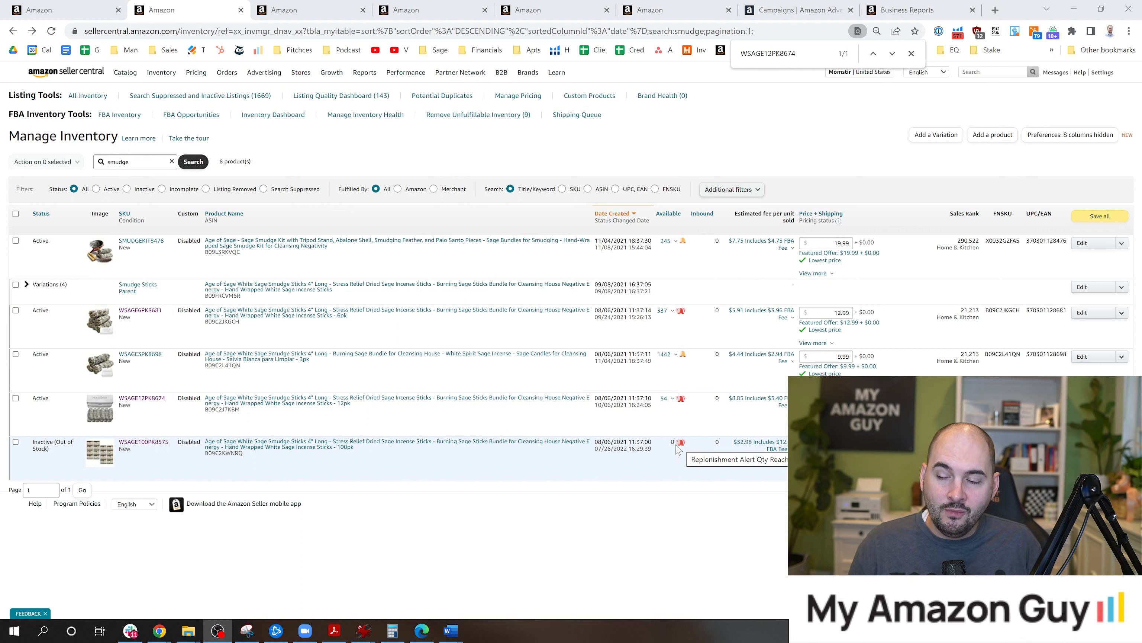
mouse_move(715, 401)
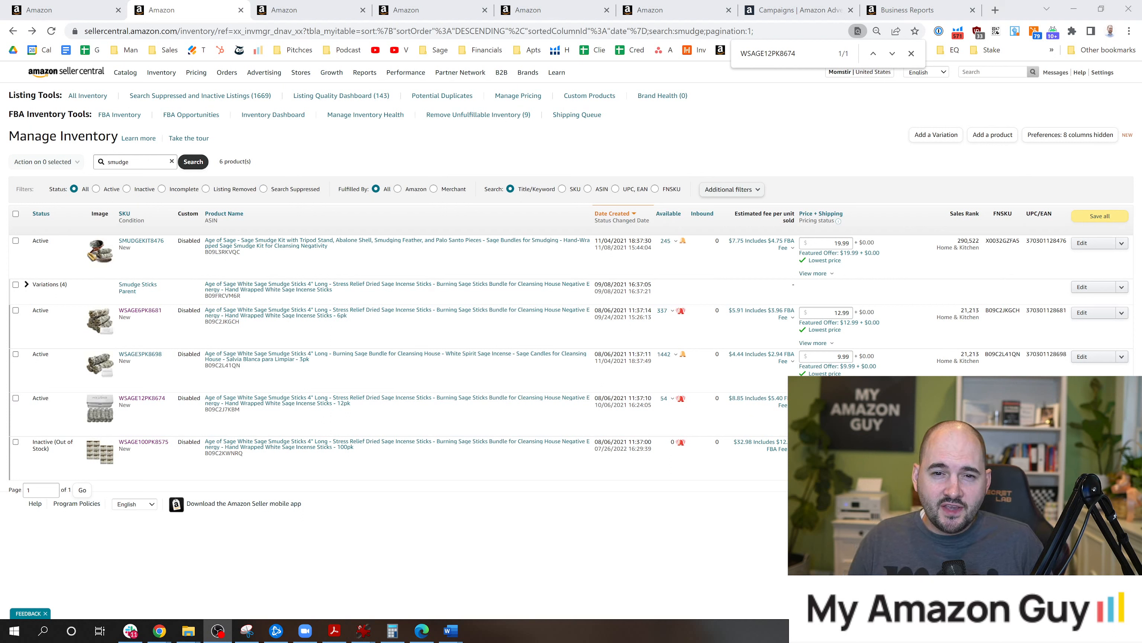
mouse_move(455, 181)
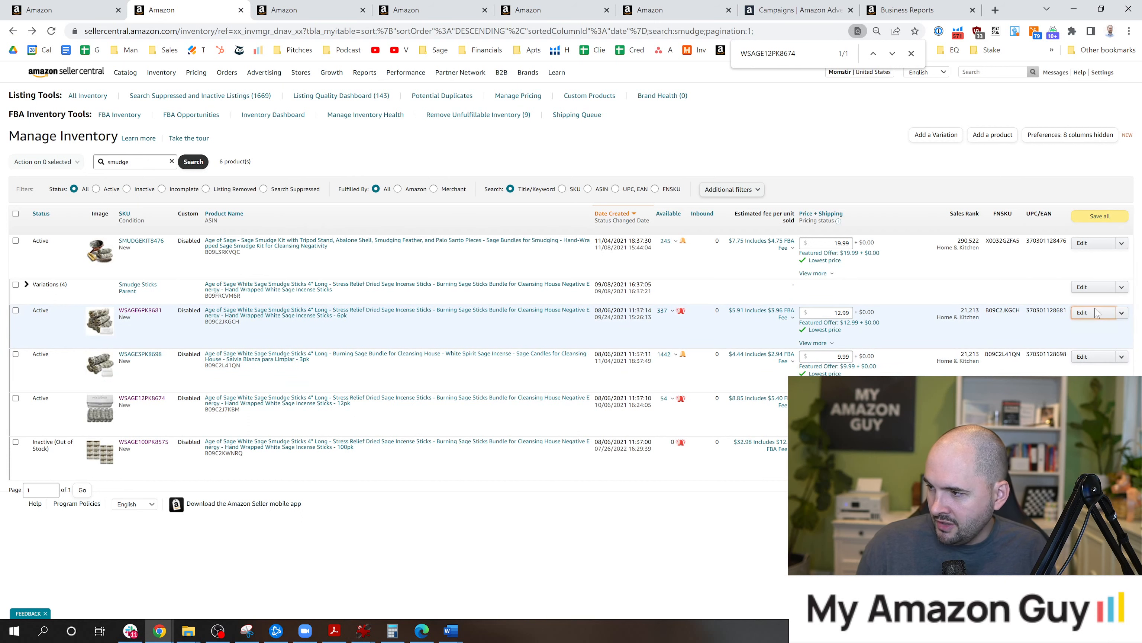
click(1083, 312)
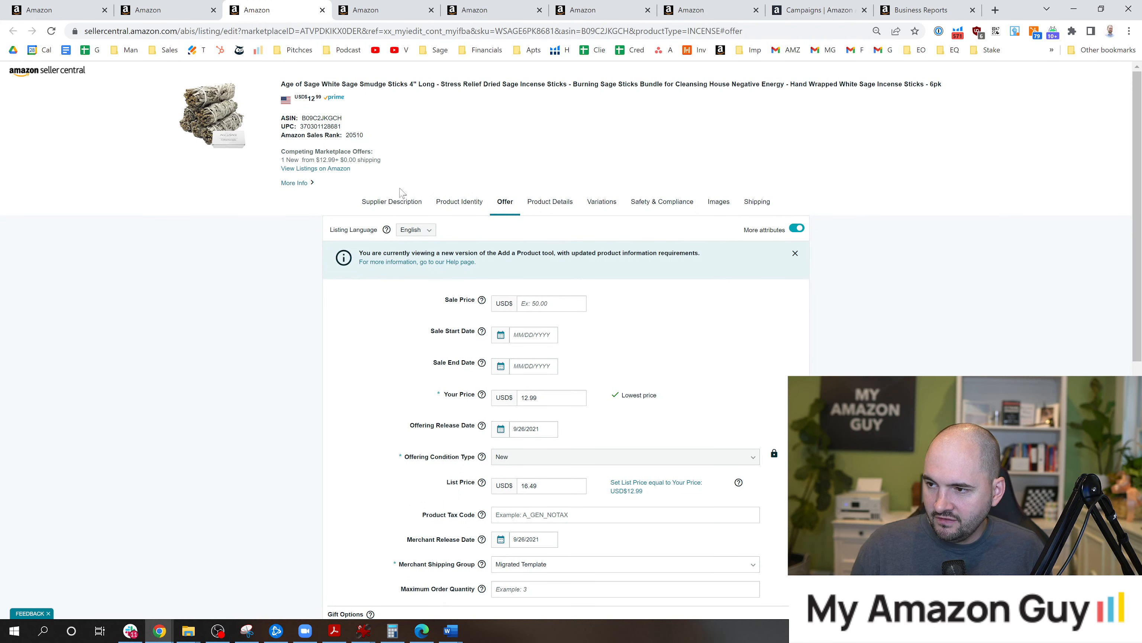
- Review Supplier Description and Product Identity, then reach the Generic Keyword field under Product Details
click(392, 201)
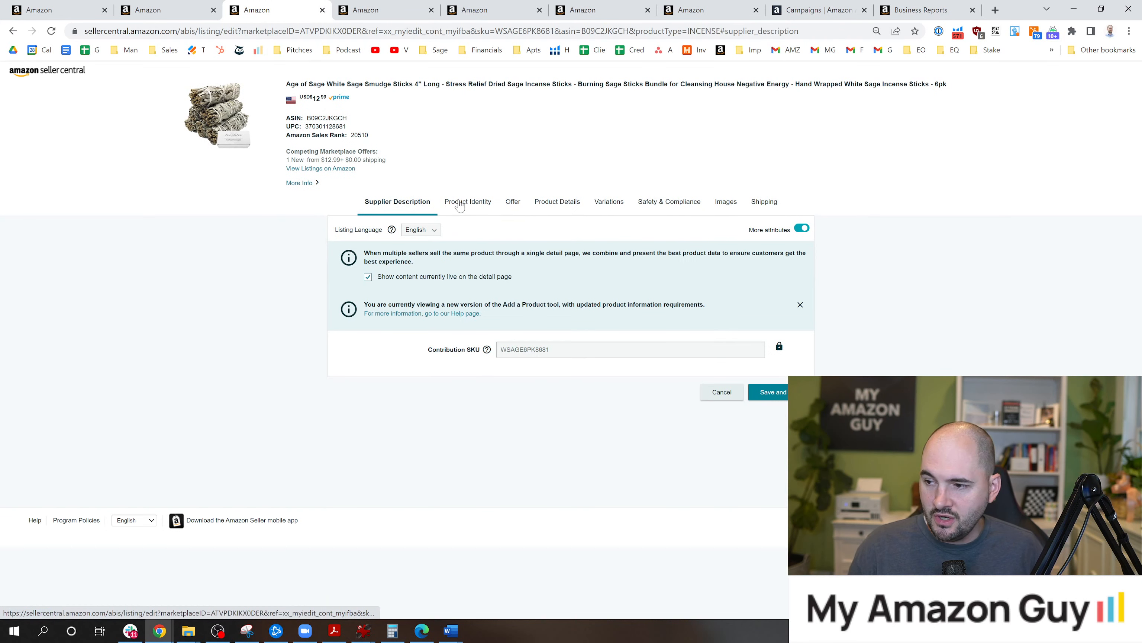
click(467, 201)
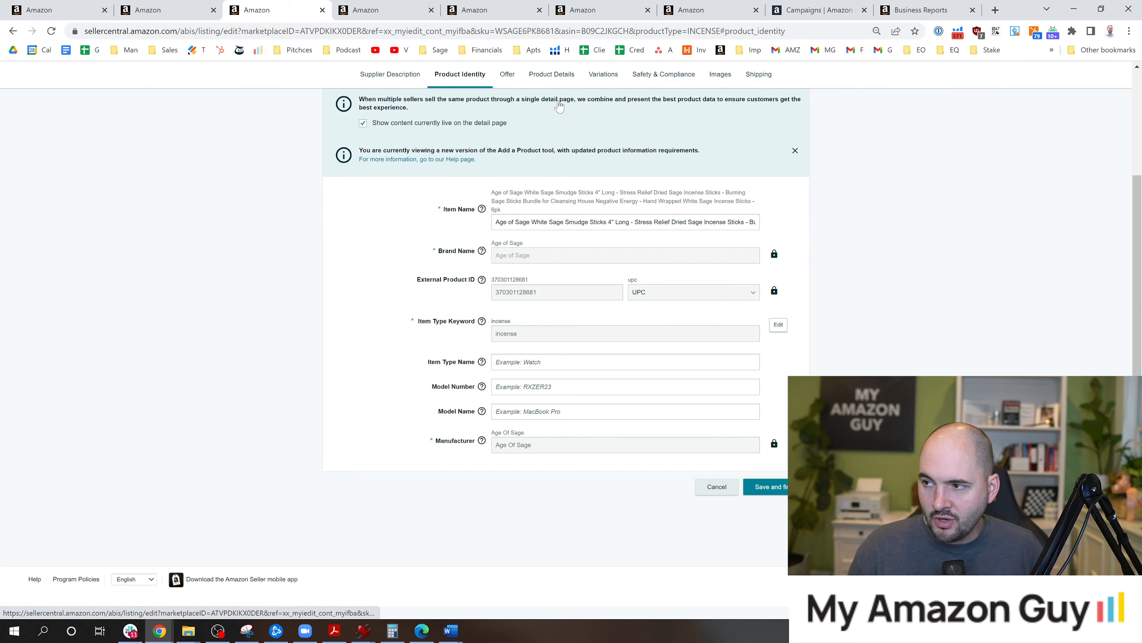
click(550, 74)
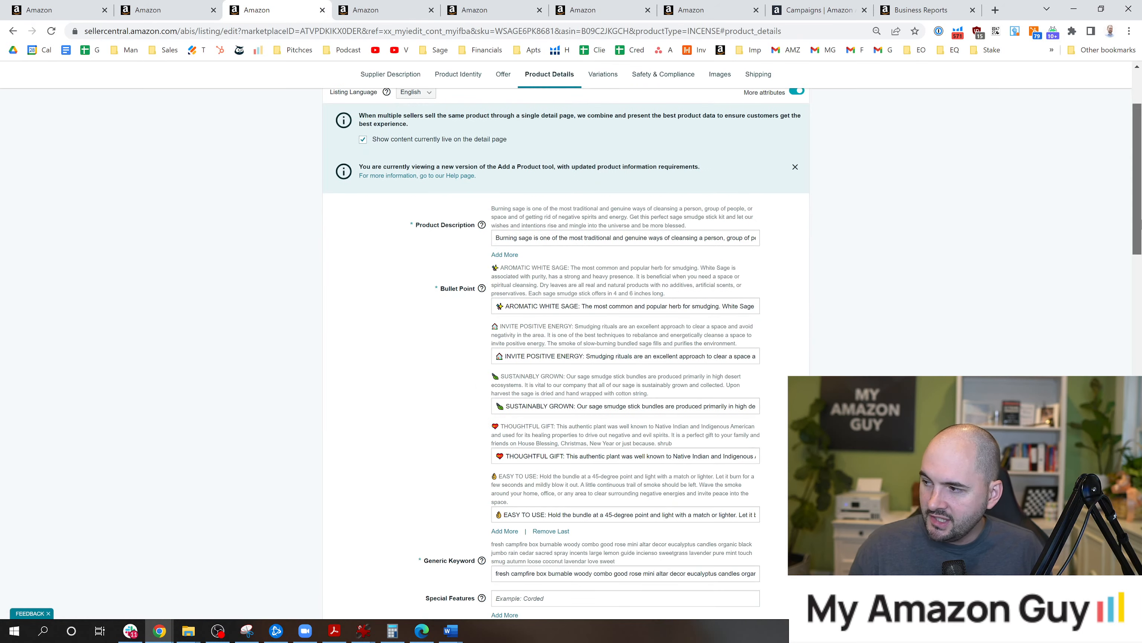
scroll(down, 3)
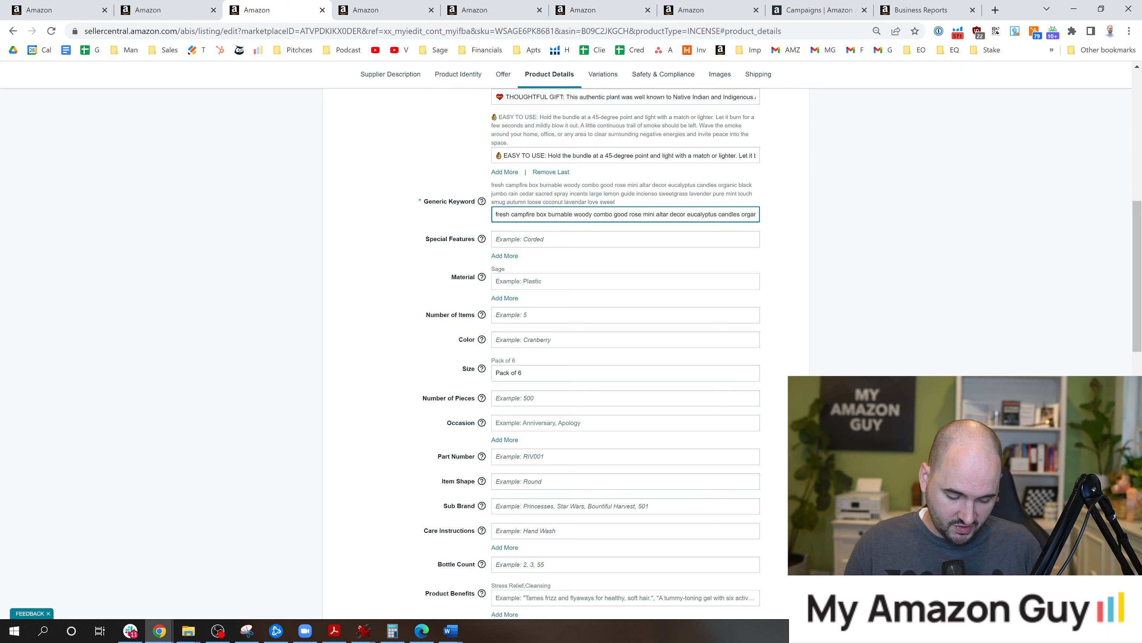
- Pad the Generic Keyword field with extra characters until the 250-byte maximum warning appears
text(ddddddddddddddddddddddddddddddddddddddddddddddddddddddd ddddddddddddddddddddd)
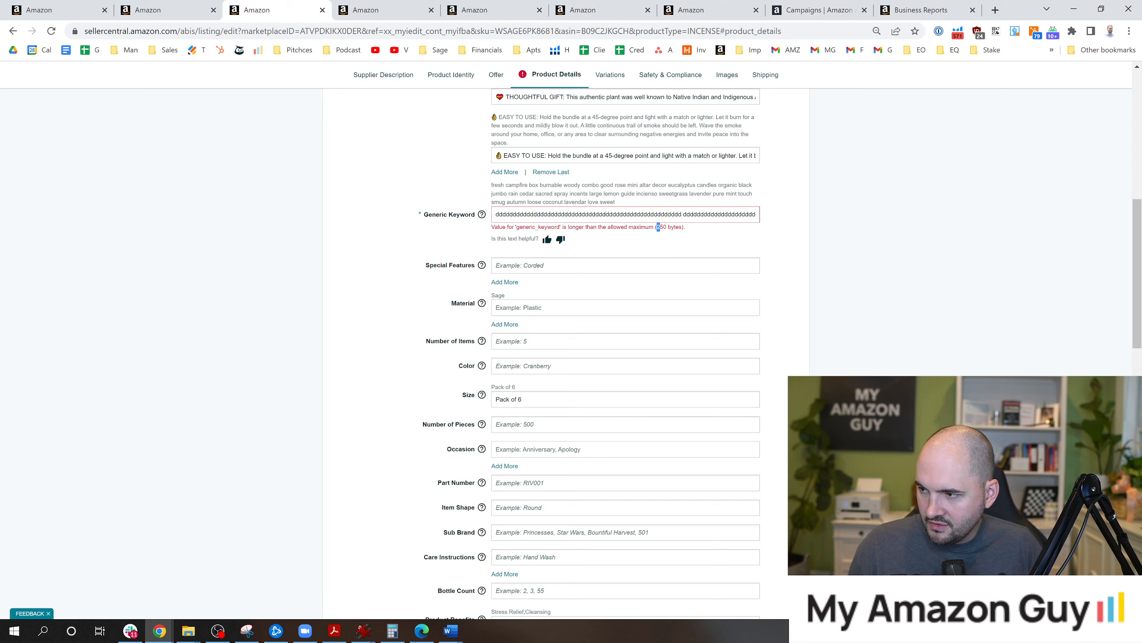
double_click(669, 226)
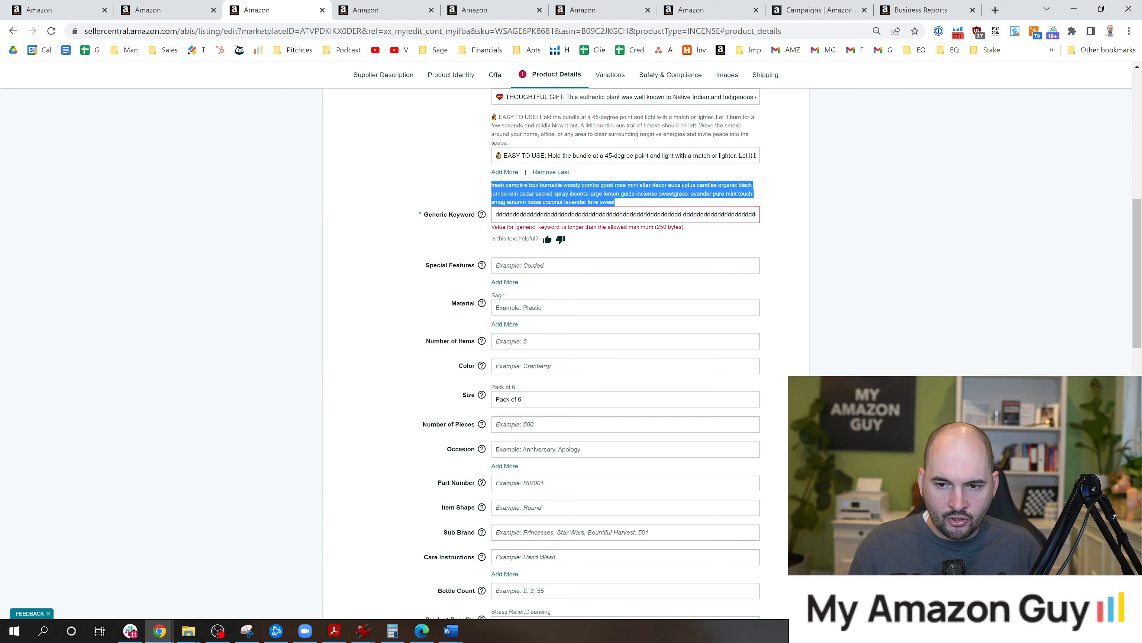
- Open the RakkoTools online character count tool from the 'byte counter no spaces' results
click(276, 10)
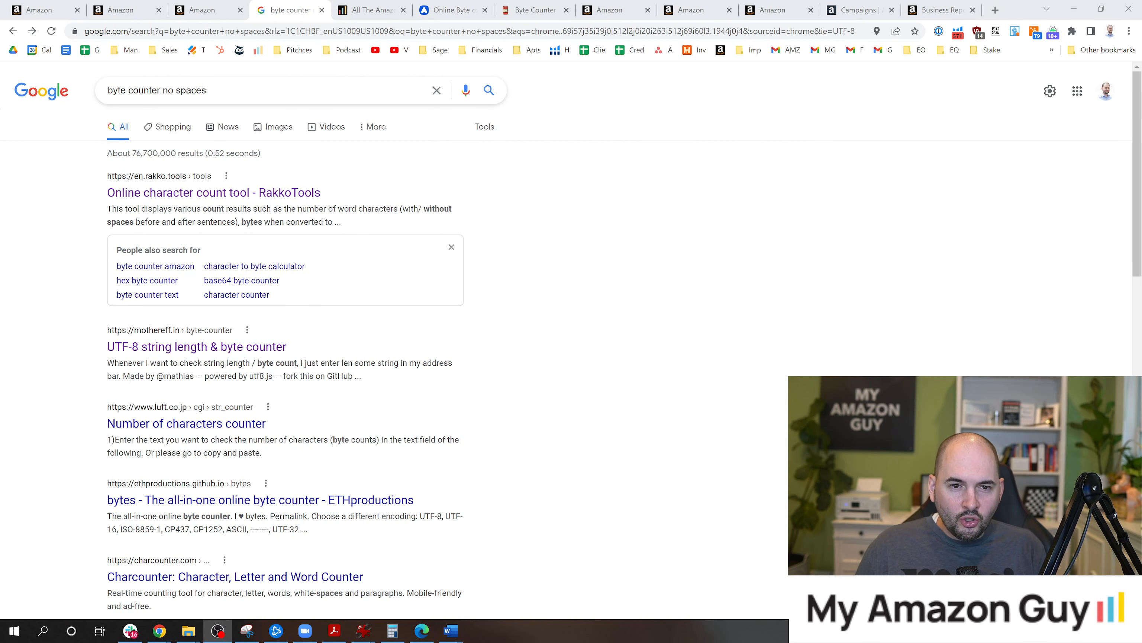
mouse_move(213, 193)
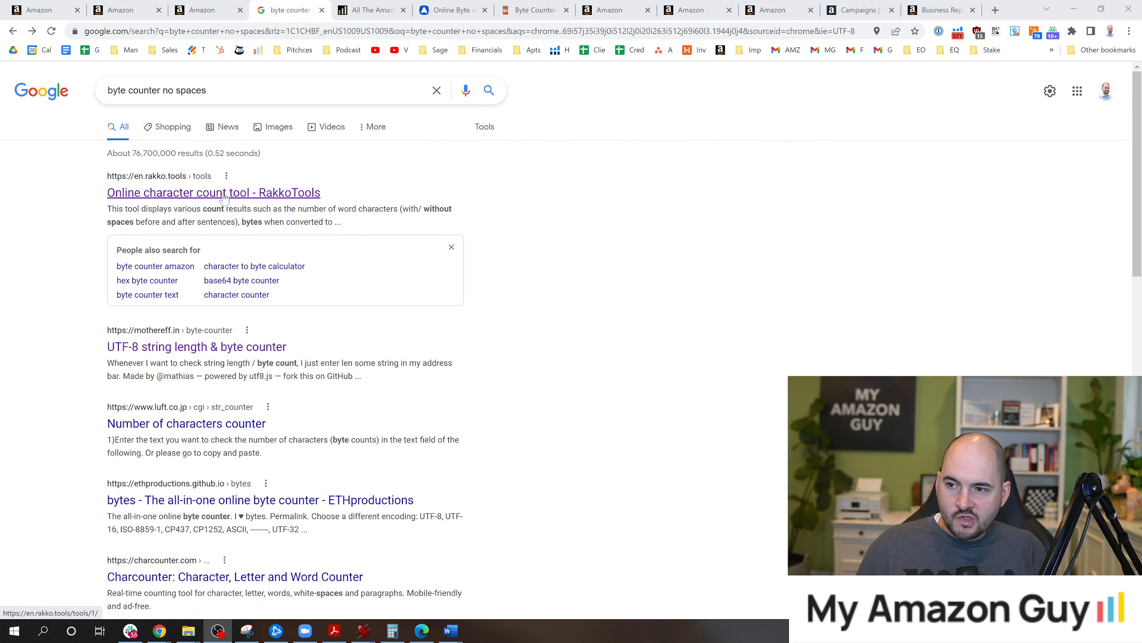
mouse_move(153, 186)
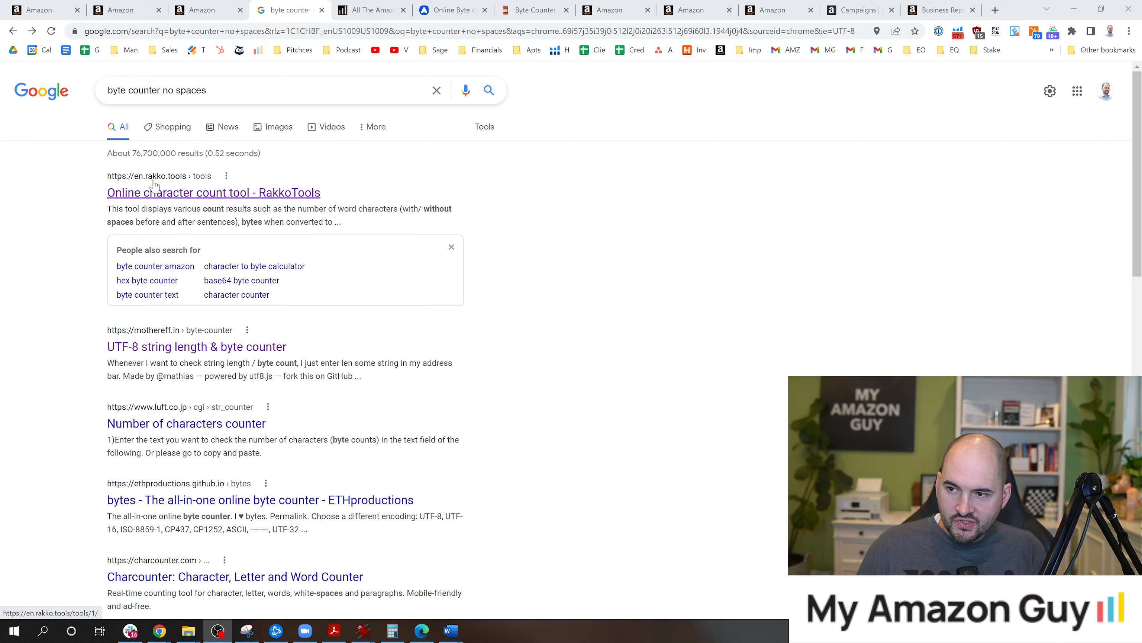
click(213, 192)
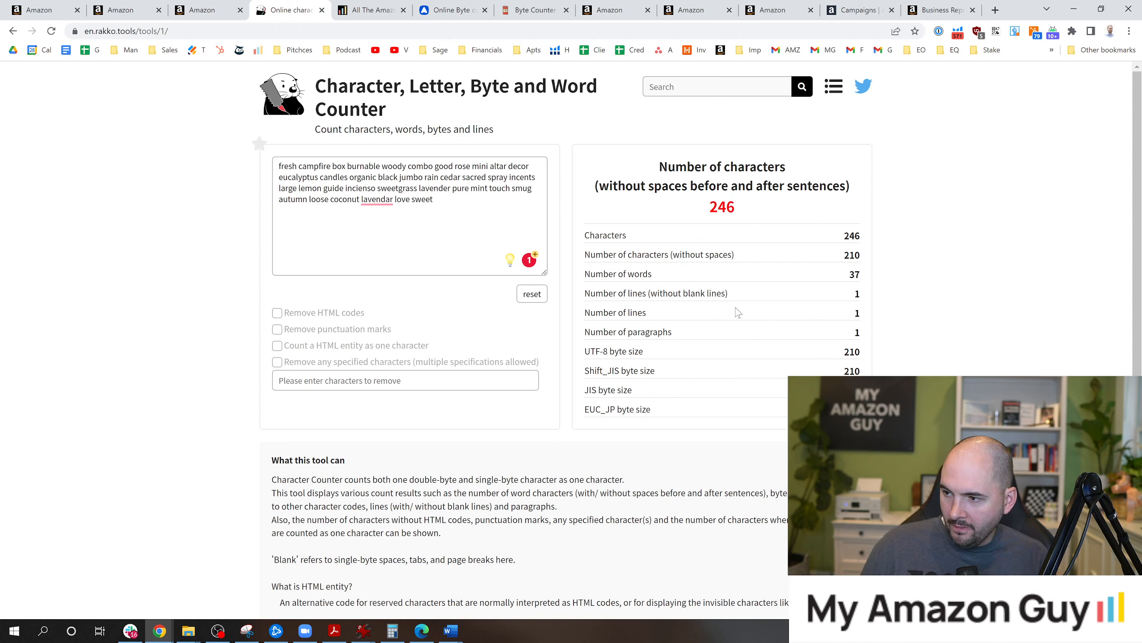
- Read the keyword string's 246-character total against its 210 count without spaces
double_click(851, 255)
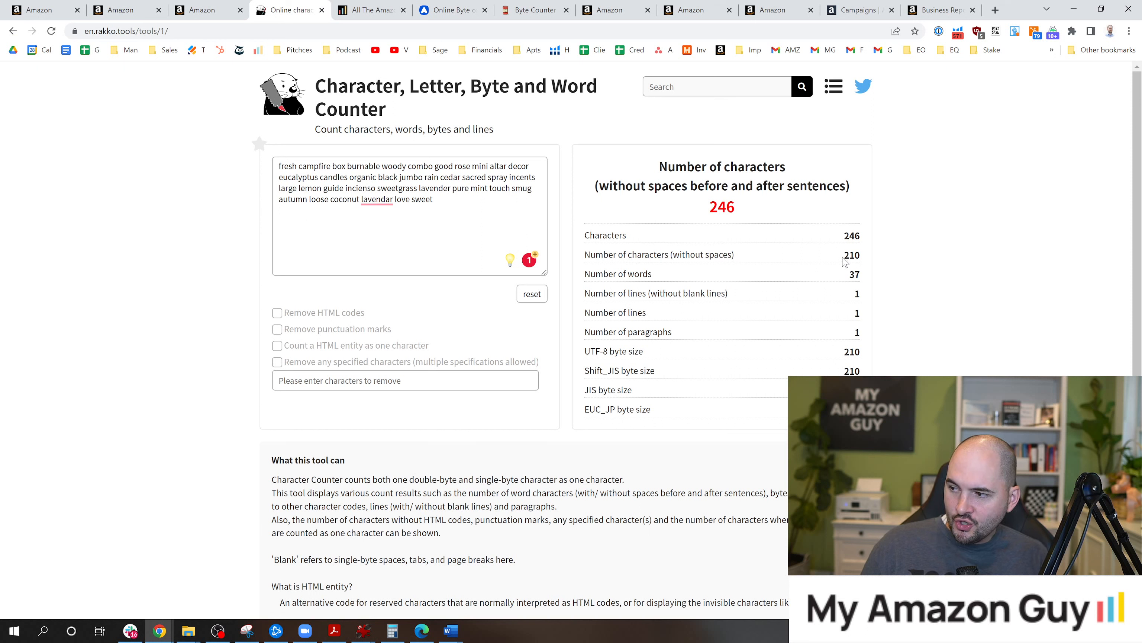
double_click(851, 254)
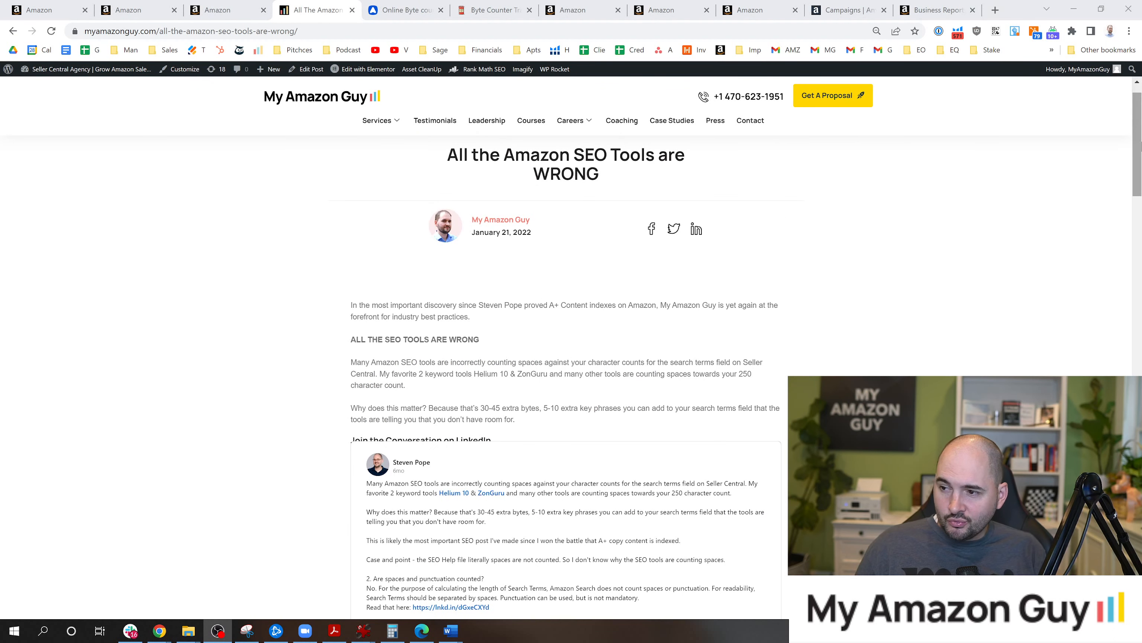
- Read the 'All the Amazon SEO tools are wrong' article to the end, then return to the Campaigns dashboard
scroll(down, 3)
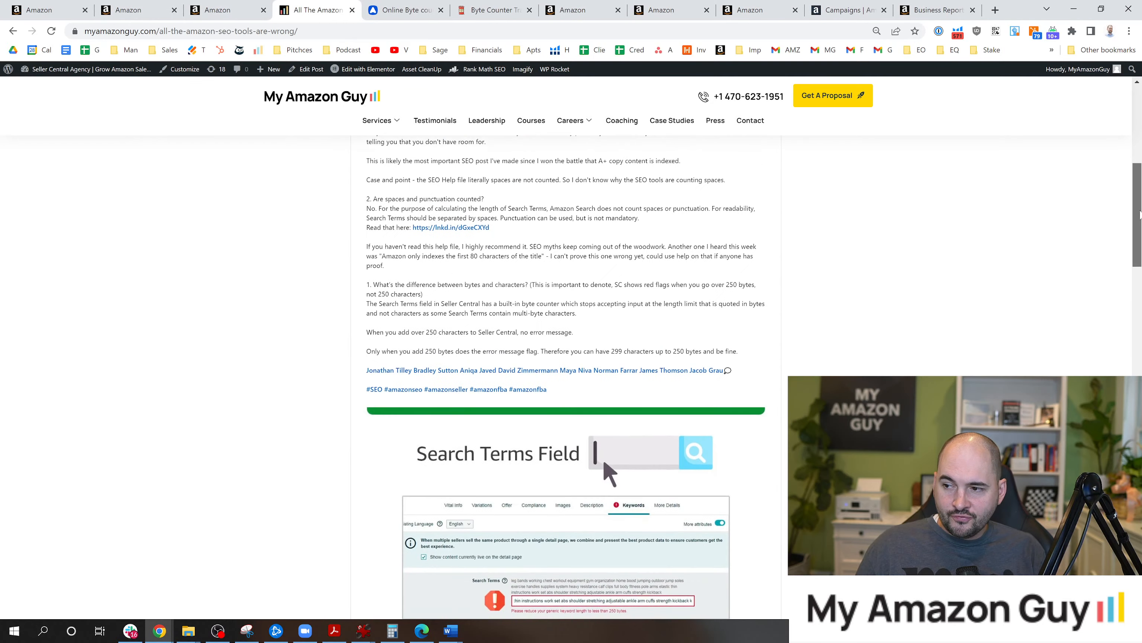
scroll(down, 3)
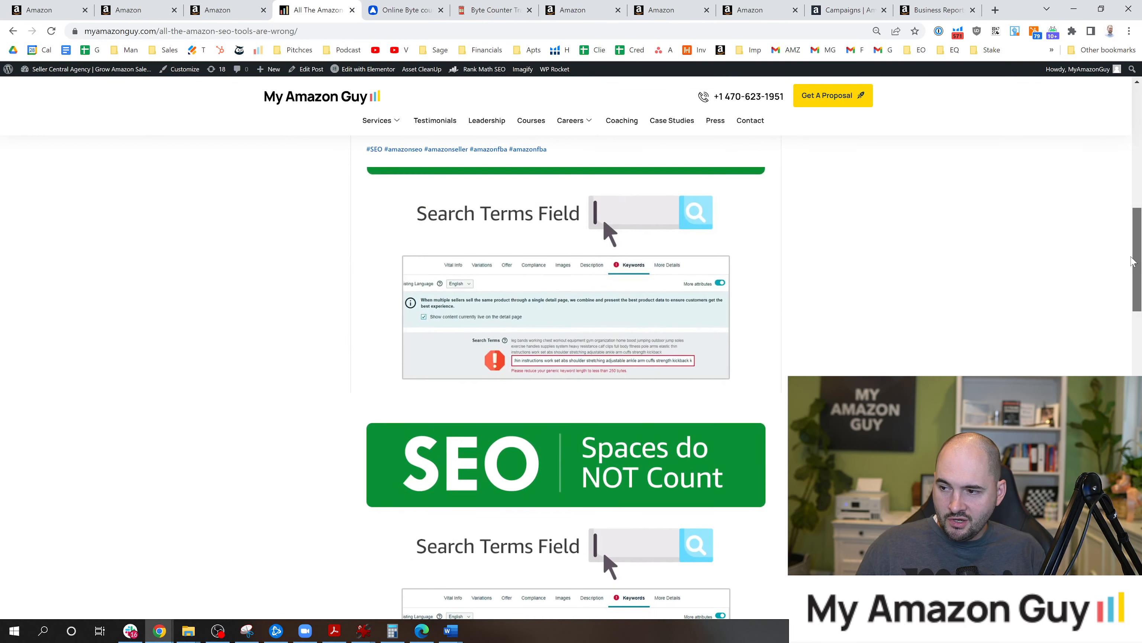
scroll(down, 3)
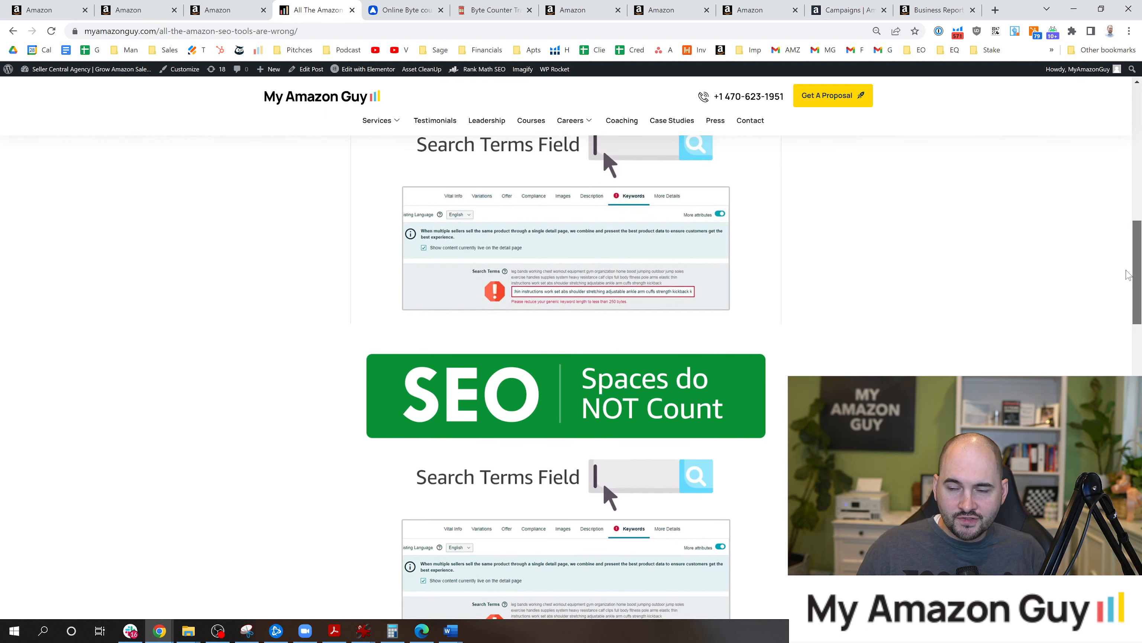
scroll(down, 3)
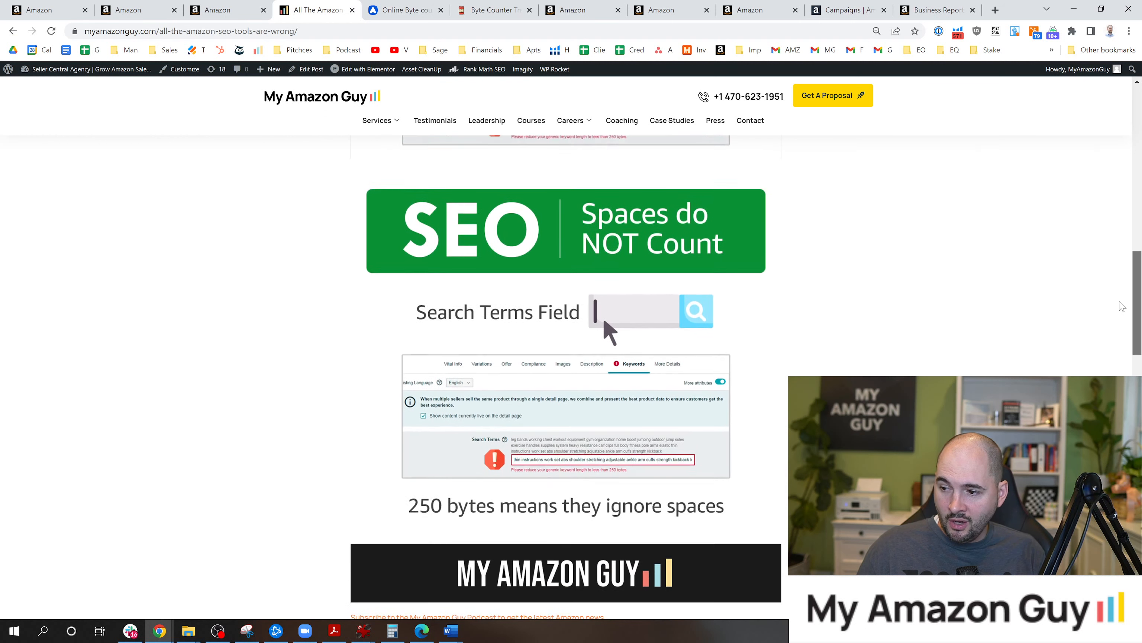
scroll(down, 3)
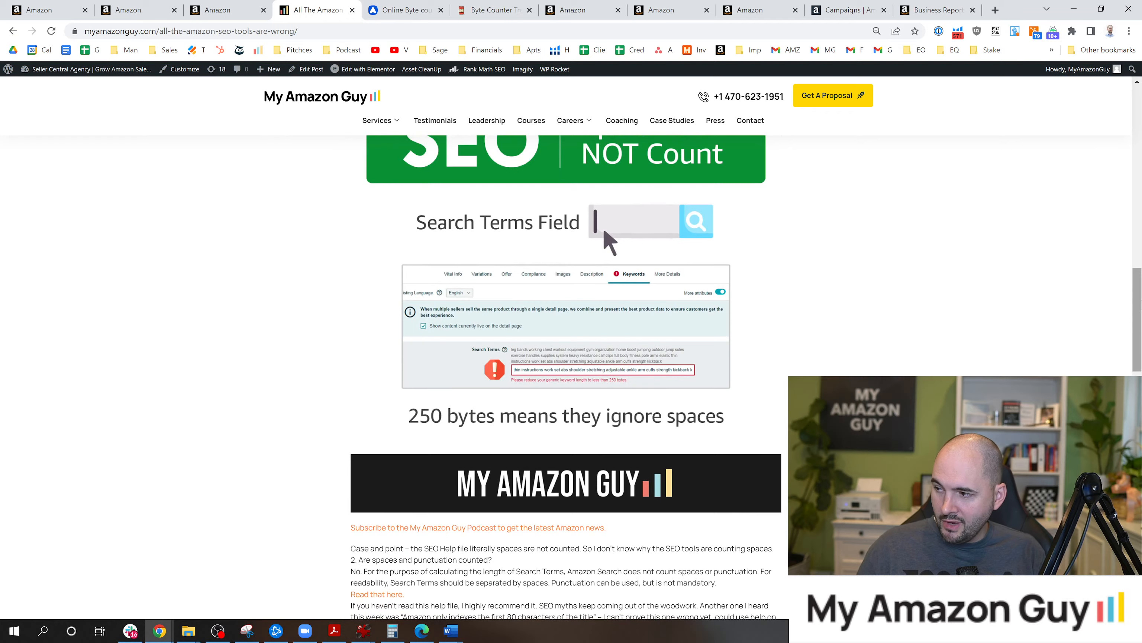
scroll(down, 3)
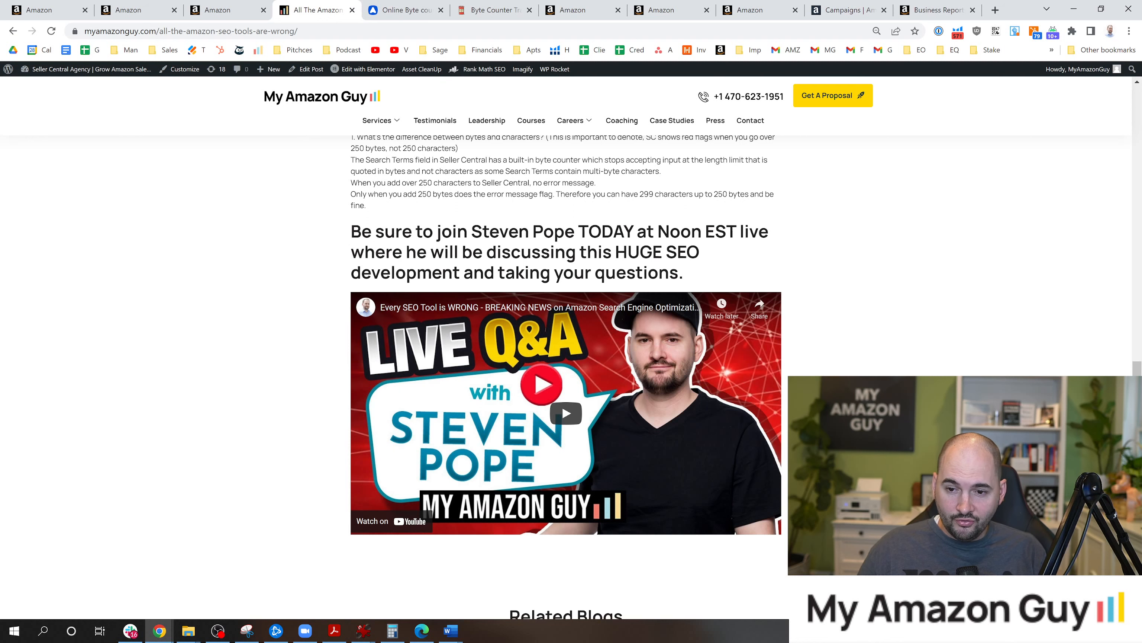
click(838, 10)
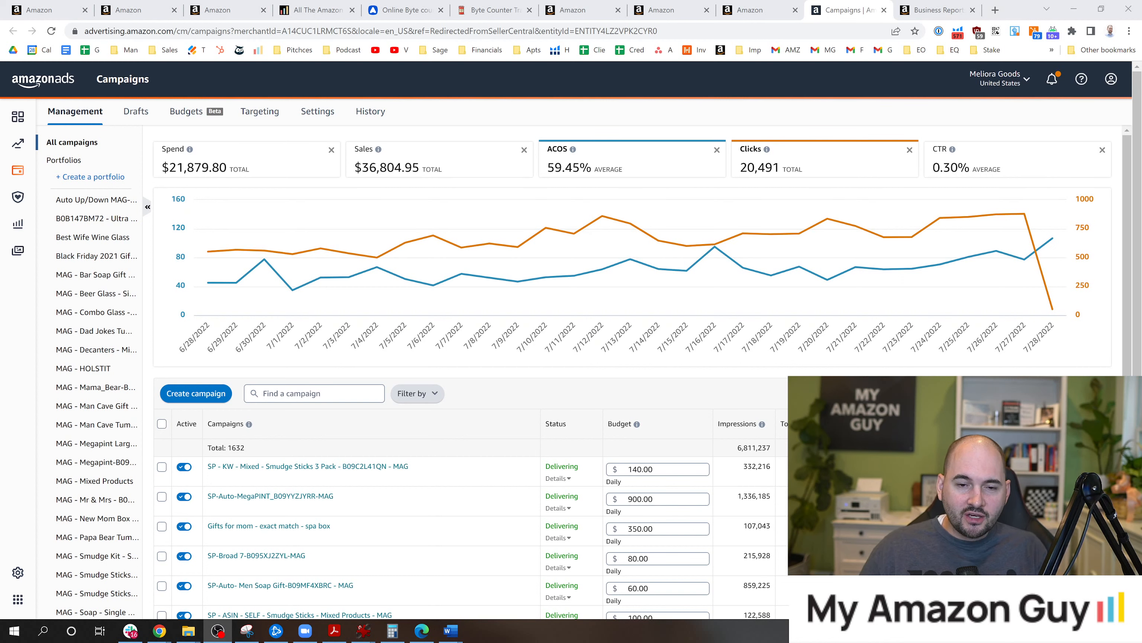
- Review the All campaigns list and ACOS/Clicks chart, then open SP-Auto-MegaPINT_B09YYZJYRR-MAG
scroll(down, 3)
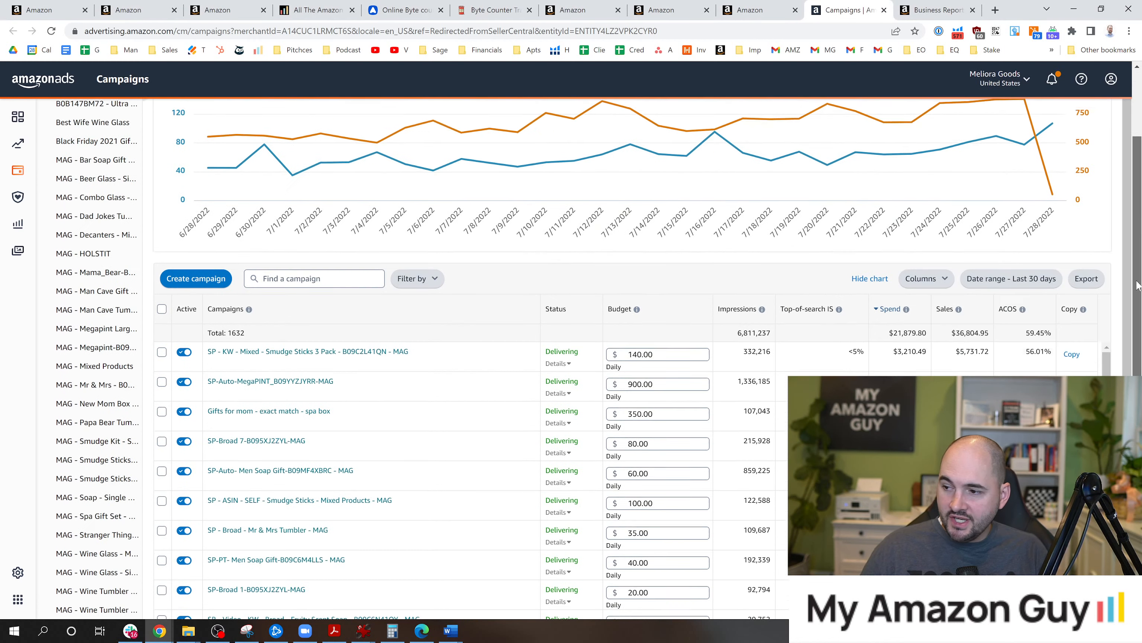
scroll(down, 3)
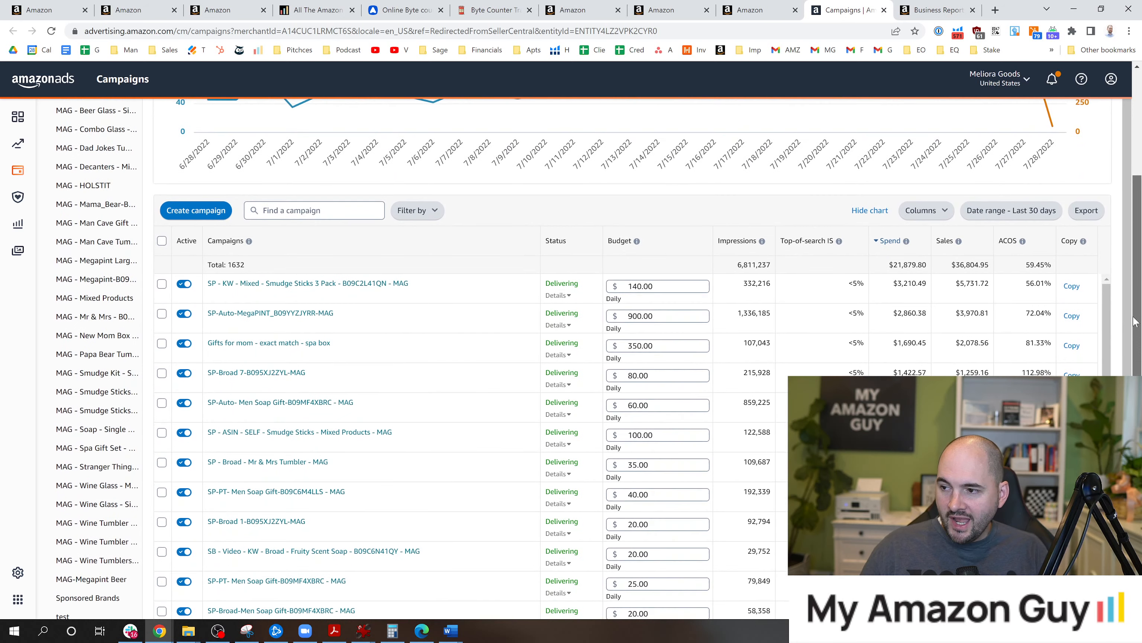
scroll(up, 3)
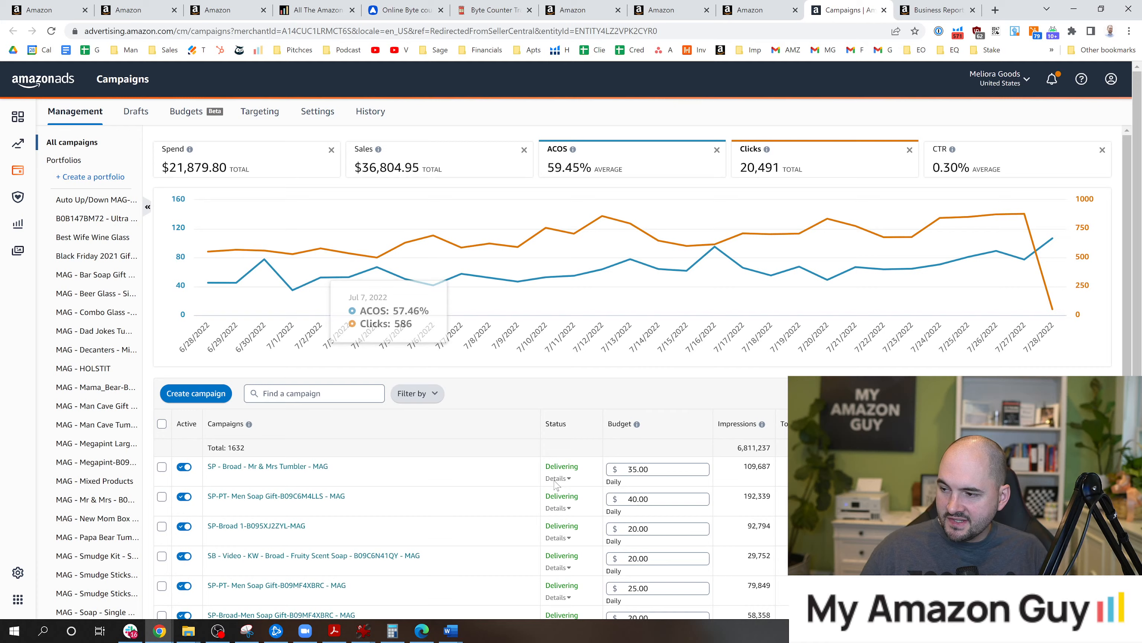
scroll(down, 3)
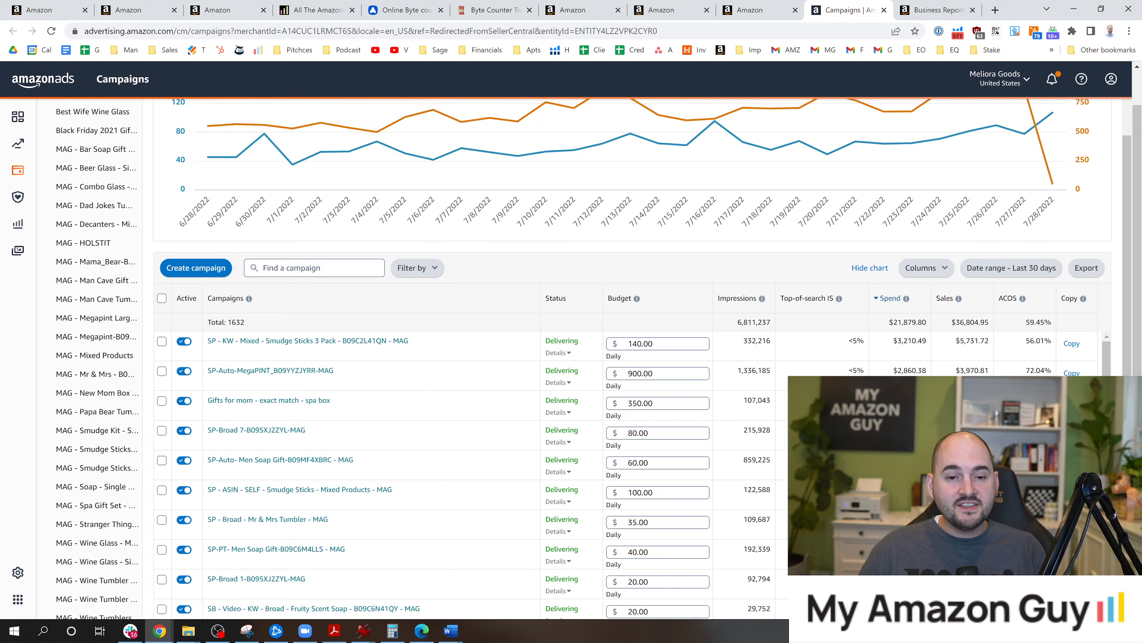
click(269, 370)
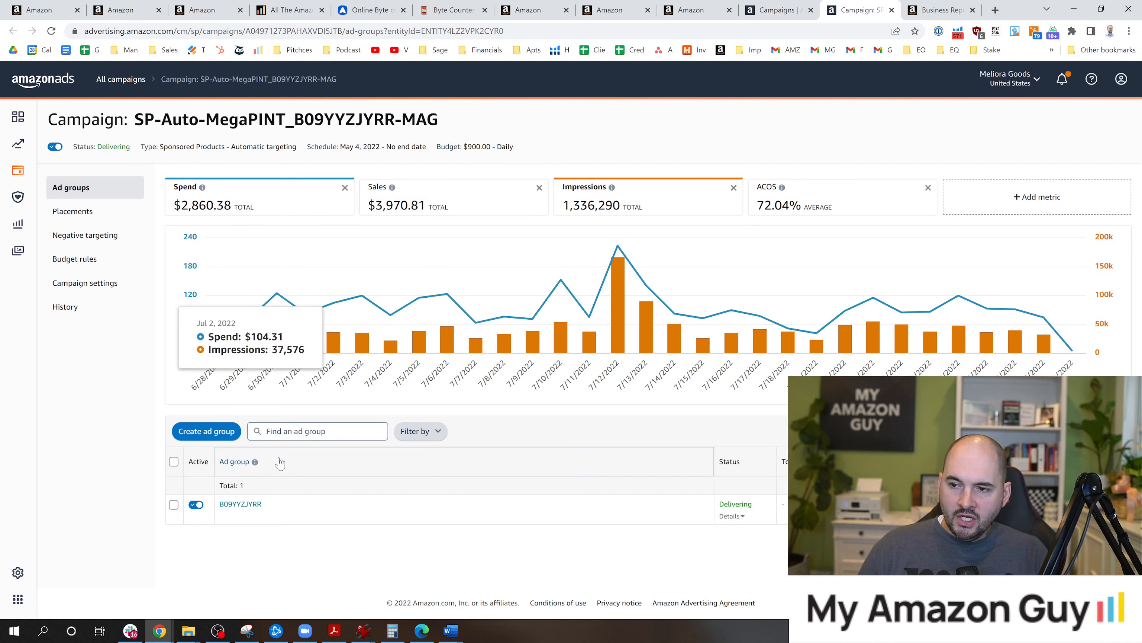
- Check negative targeting for ad group B09YYZJYRR and at the MegaPINT campaign level — both empty
click(240, 503)
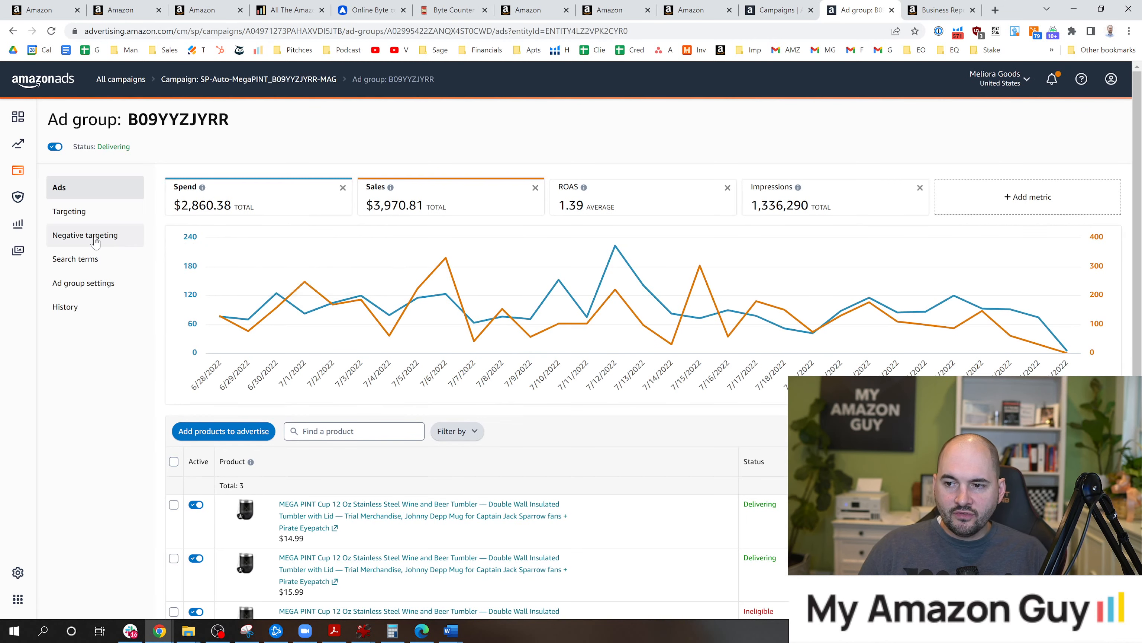
click(85, 234)
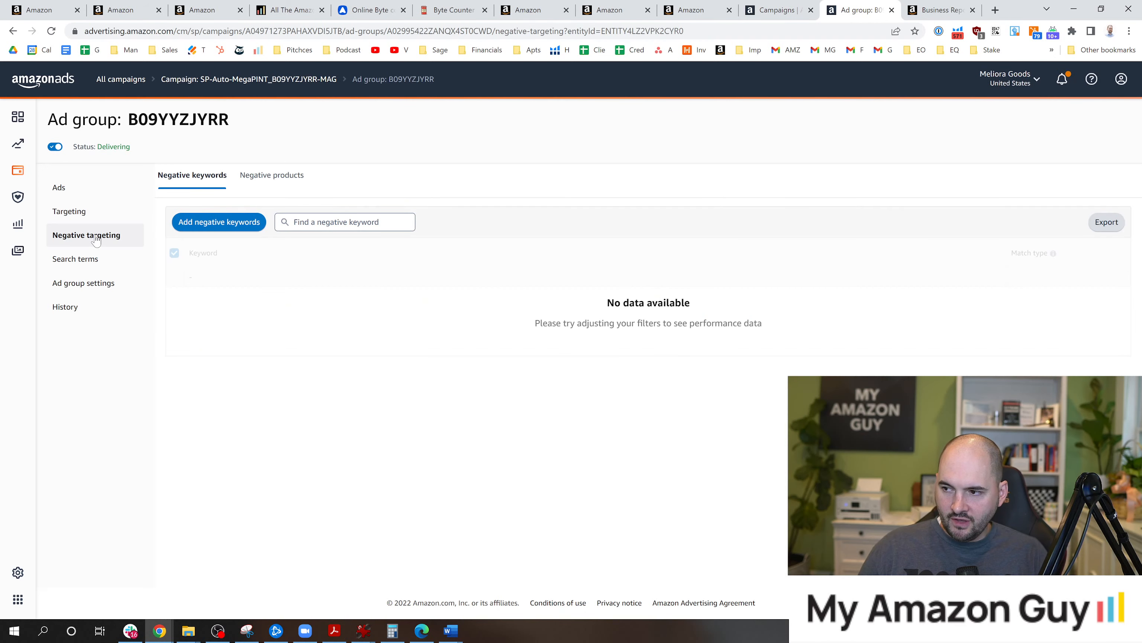
mouse_move(653, 394)
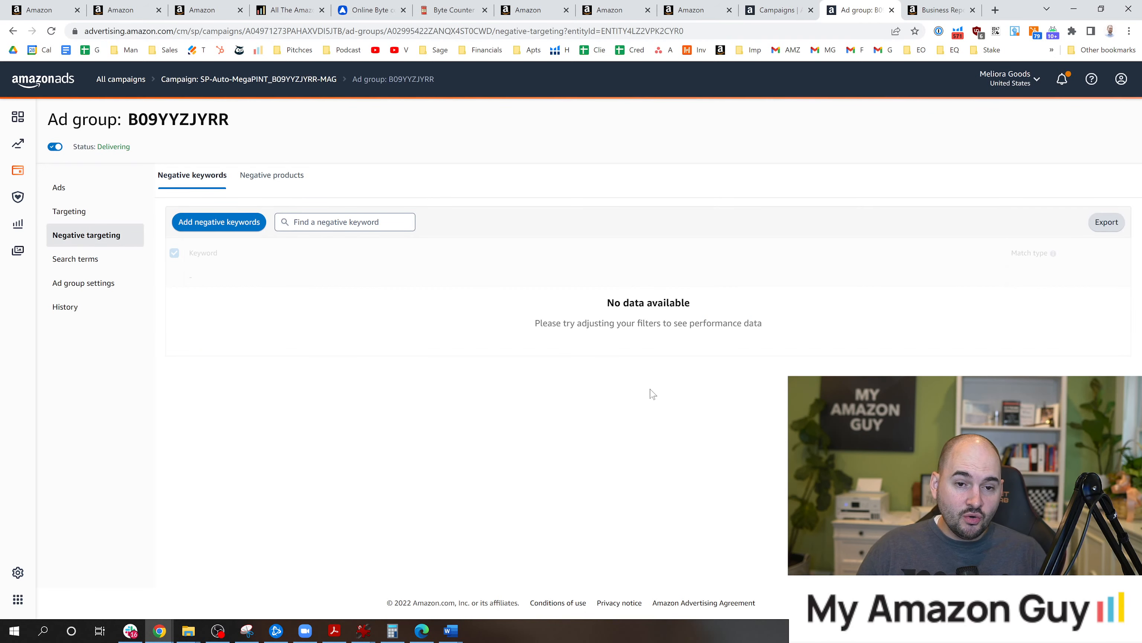
mouse_move(654, 371)
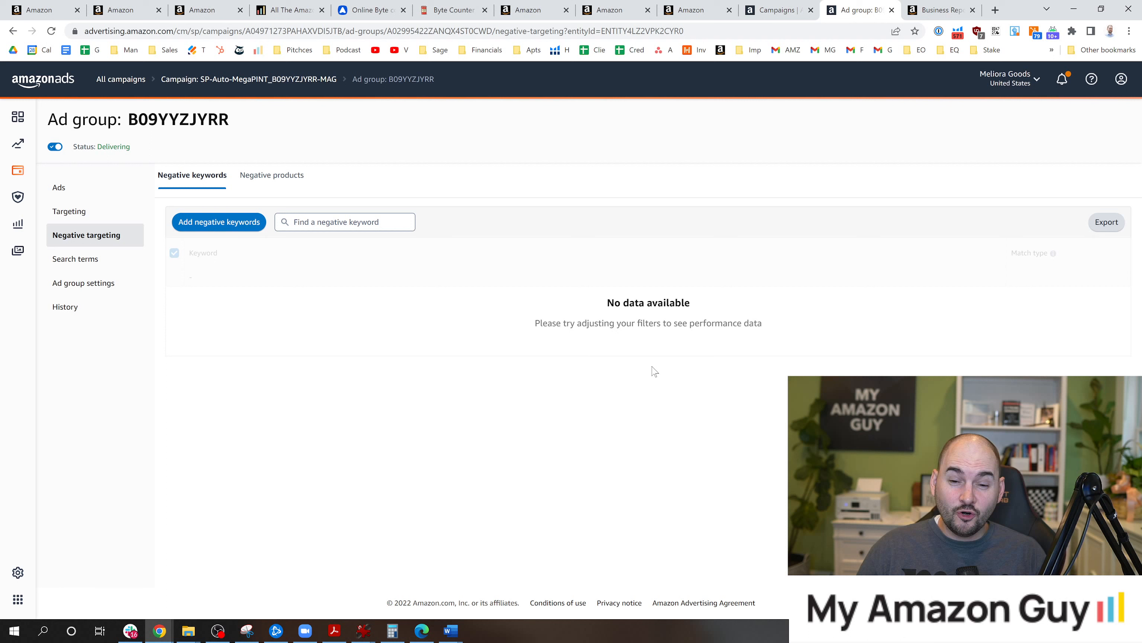
mouse_move(546, 399)
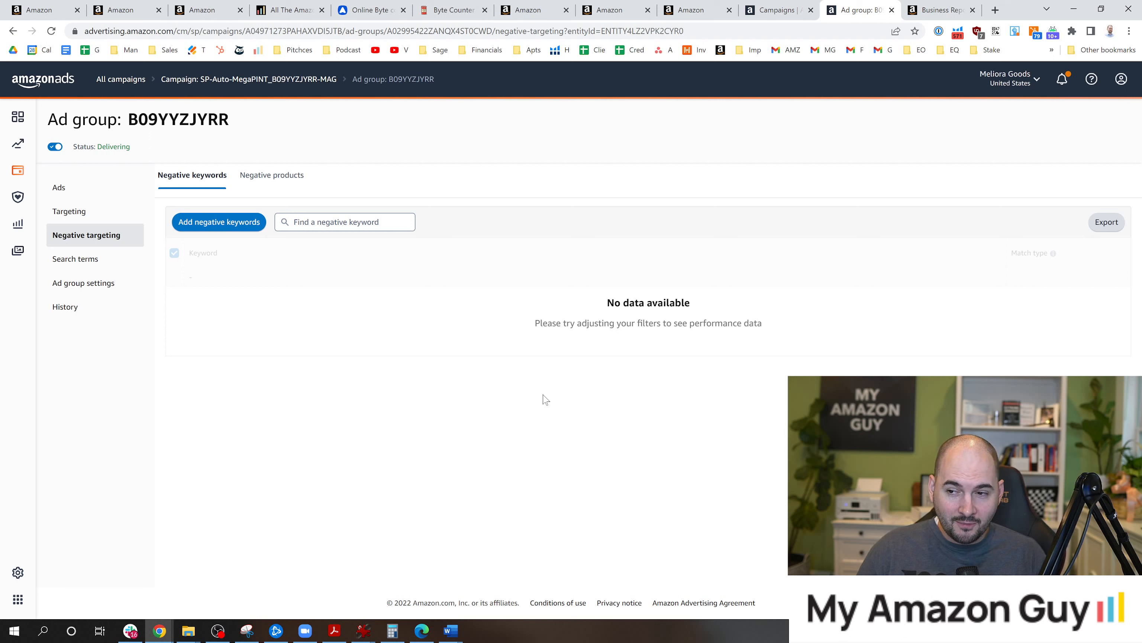
mouse_move(534, 386)
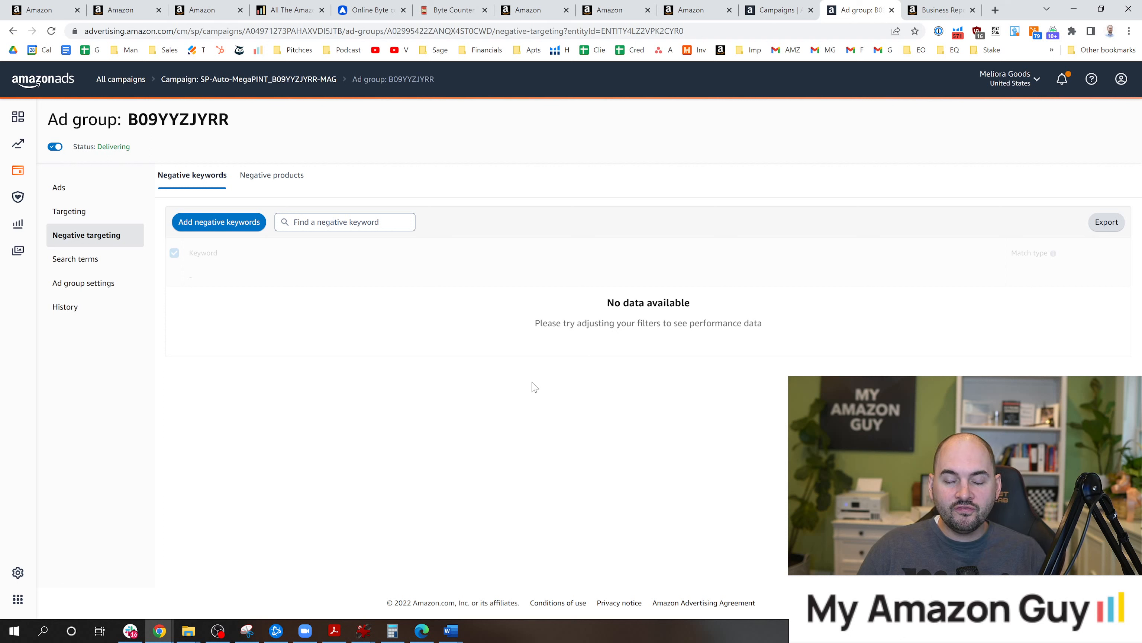
mouse_move(523, 384)
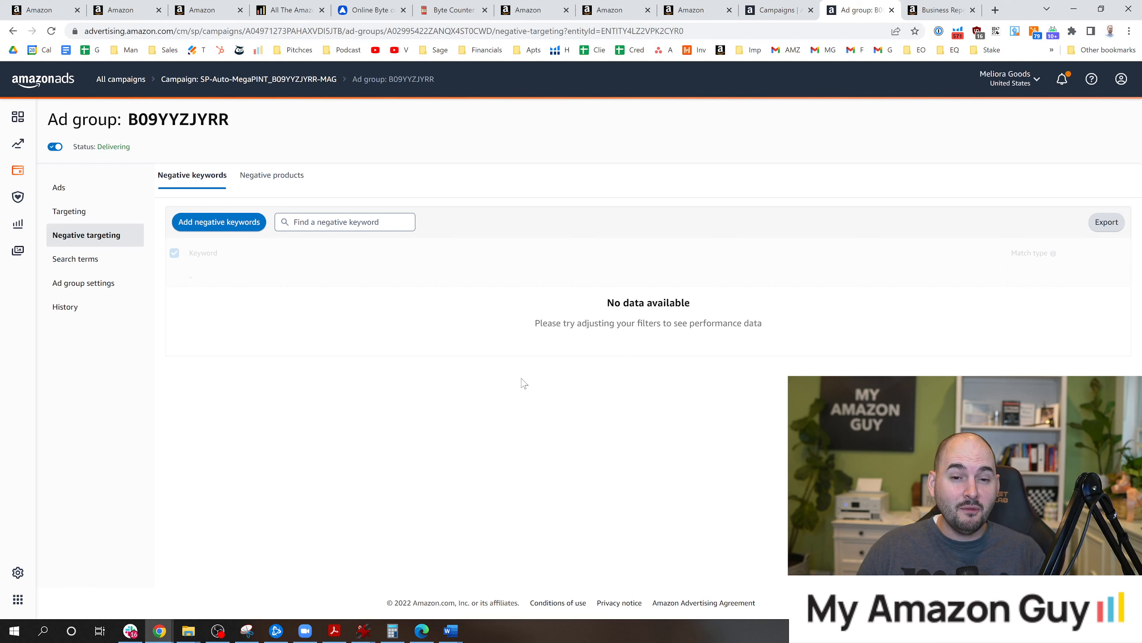
mouse_move(337, 368)
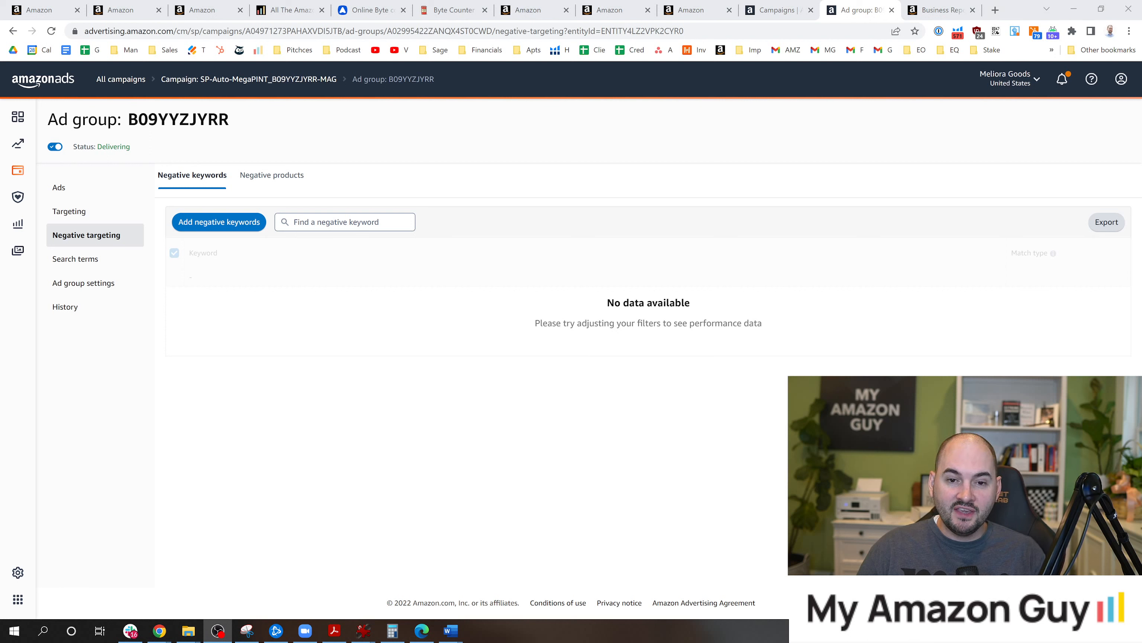
click(248, 79)
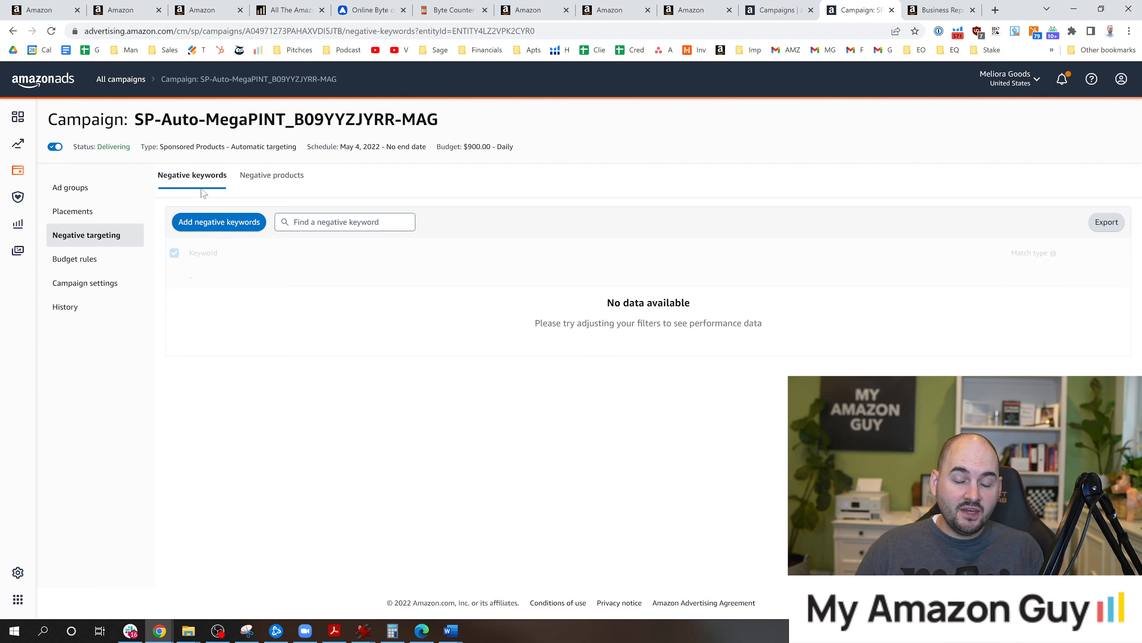
double_click(80, 119)
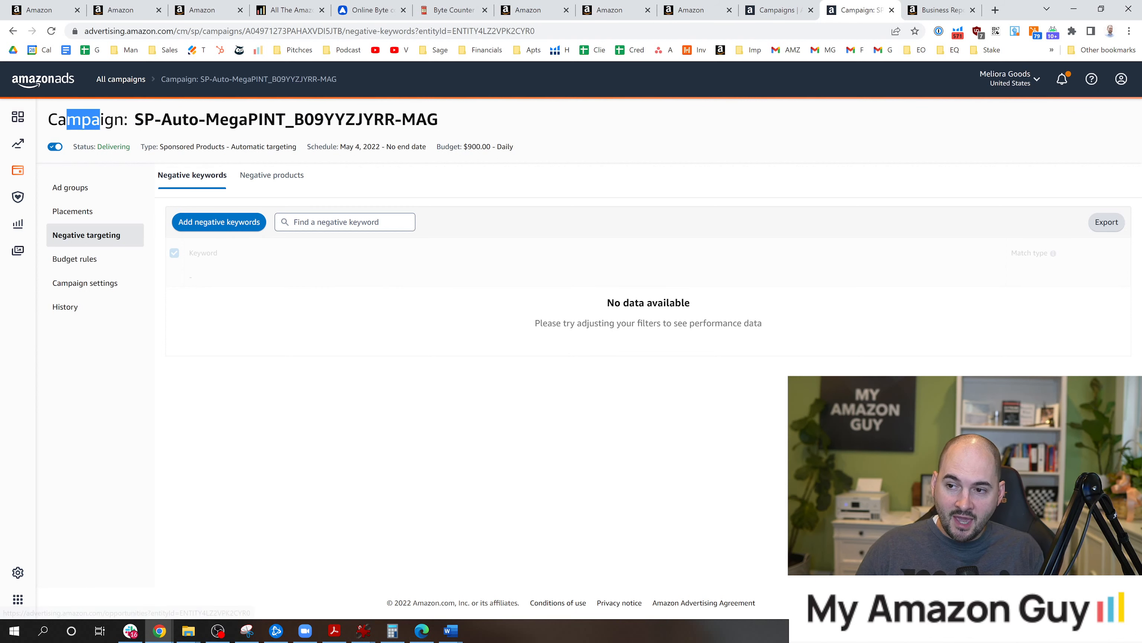
- Return to ad group B09YYZJYRR's negative targeting, then bring up its customer search terms
click(70, 188)
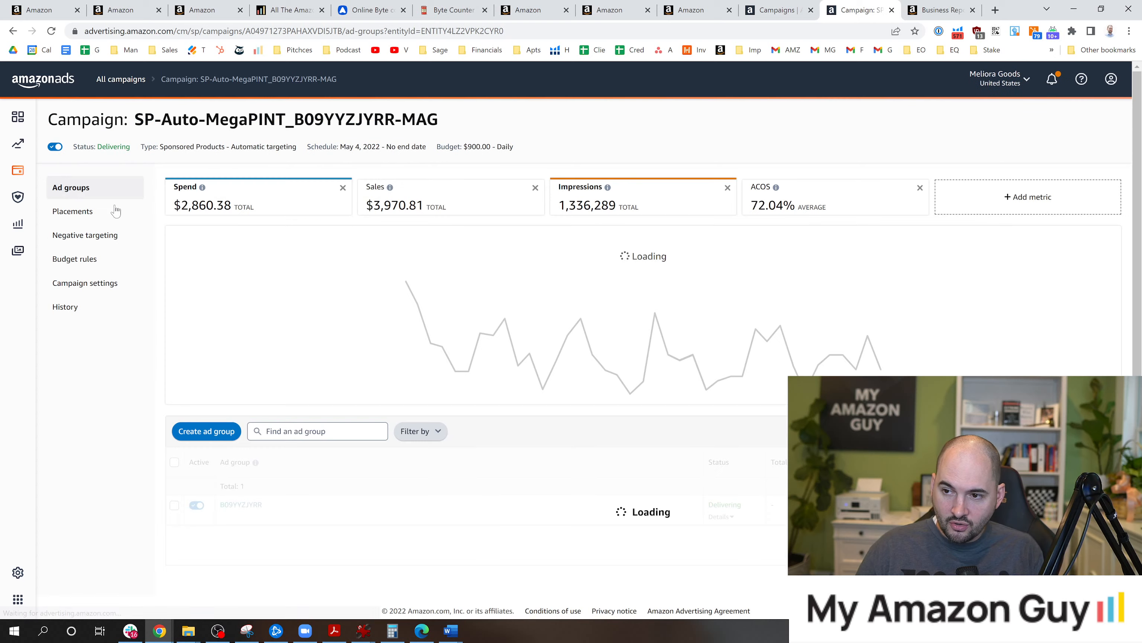
click(240, 505)
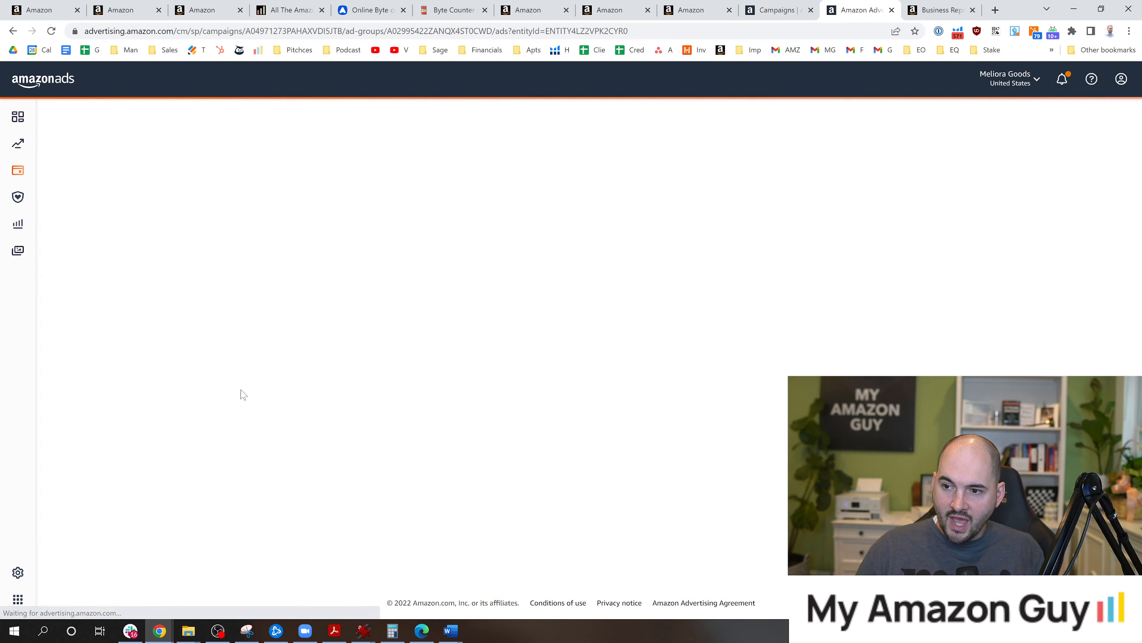
click(87, 234)
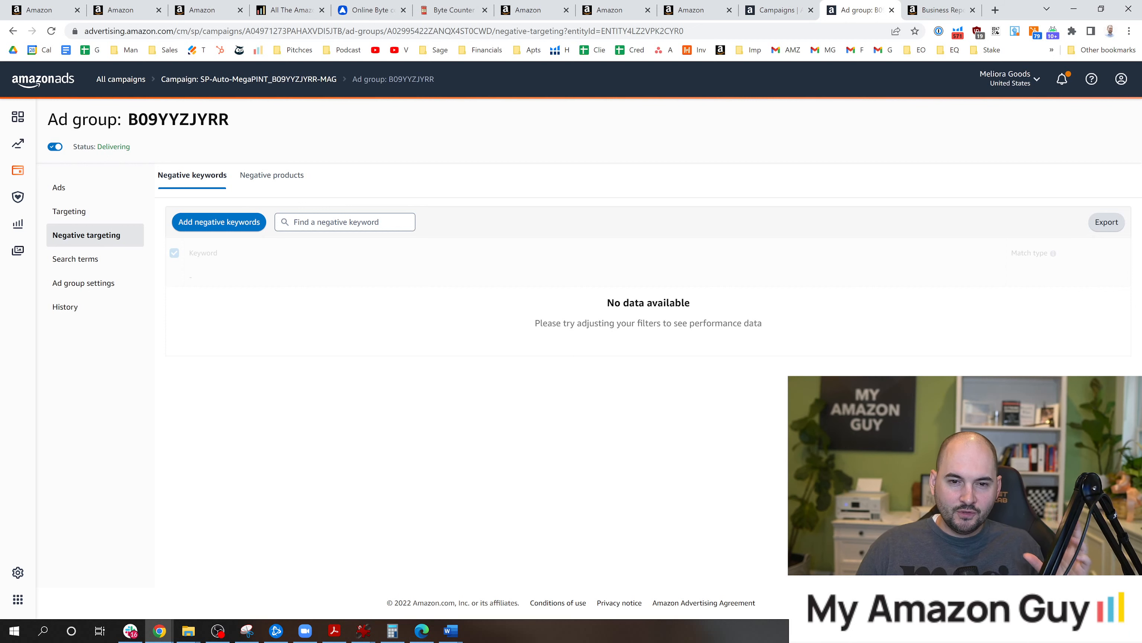
click(75, 258)
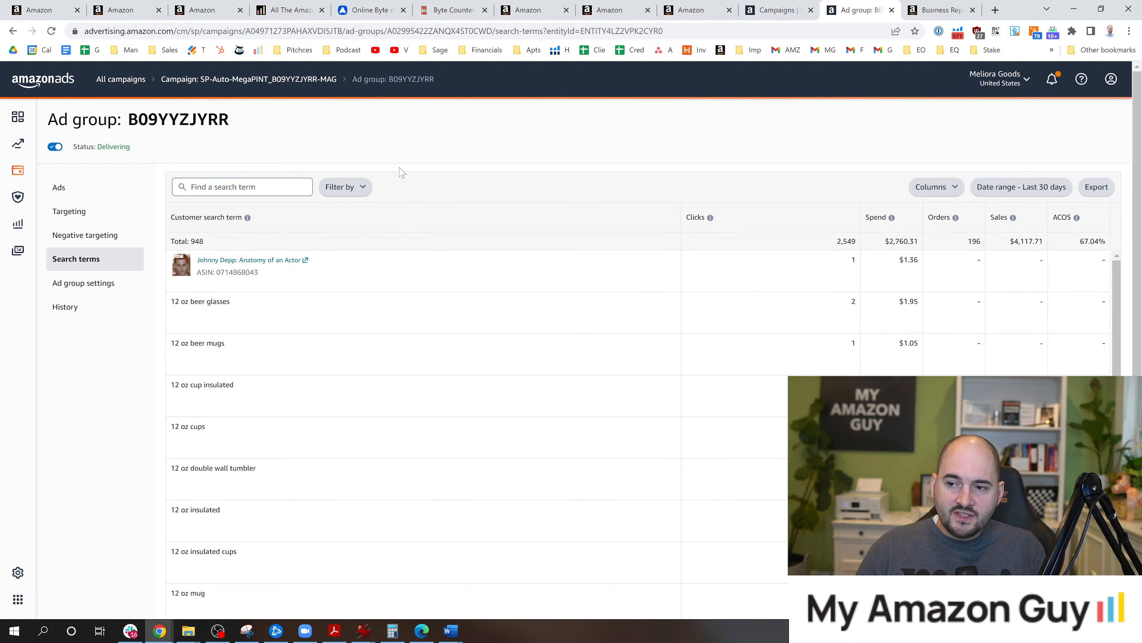
mouse_move(410, 245)
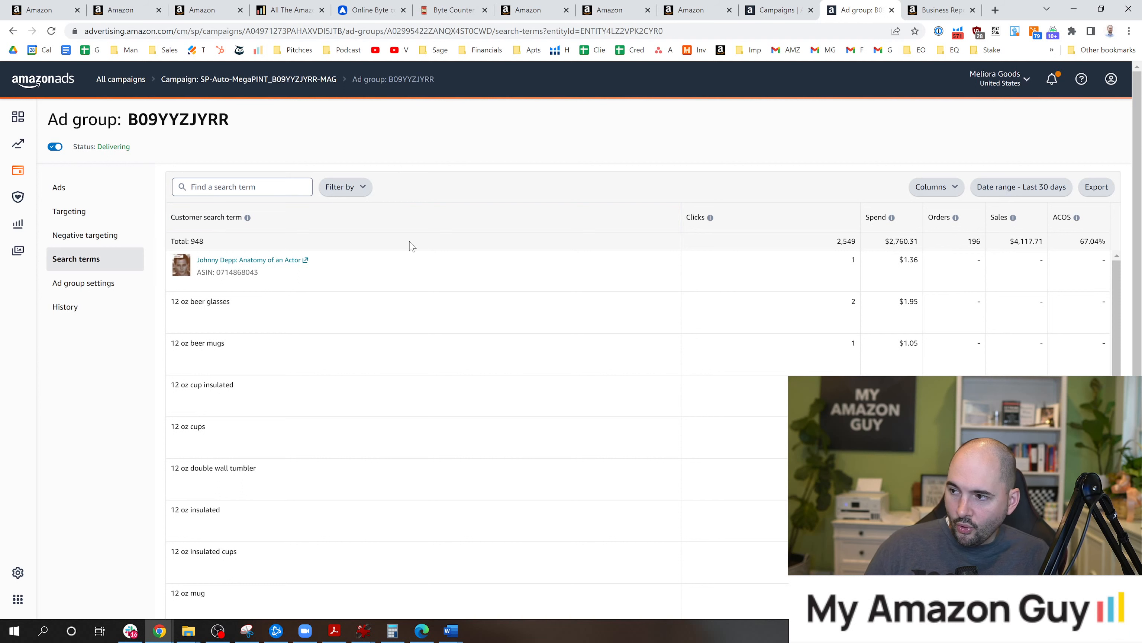
mouse_move(877, 151)
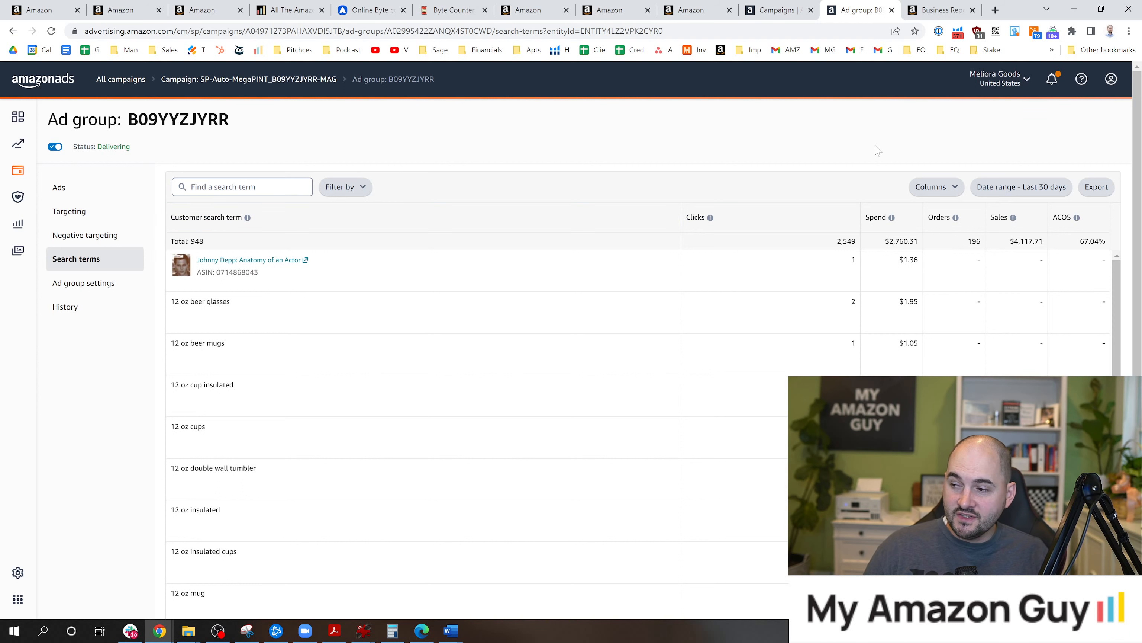
- Sort the ad group's last-30-days search terms by spend, highest first
click(877, 217)
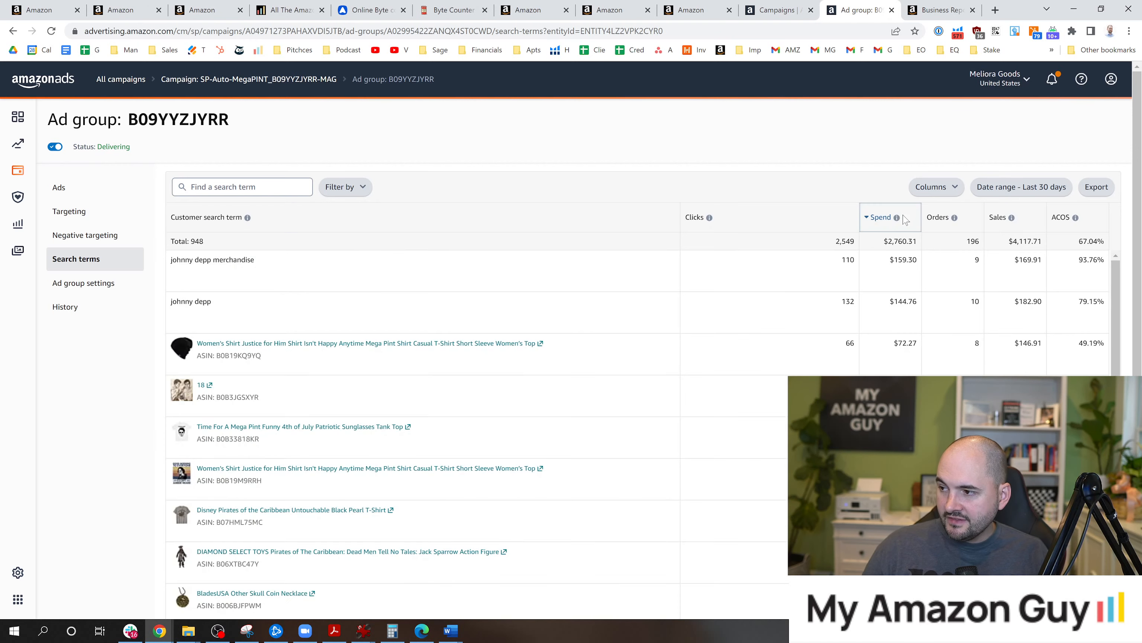
mouse_move(1125, 310)
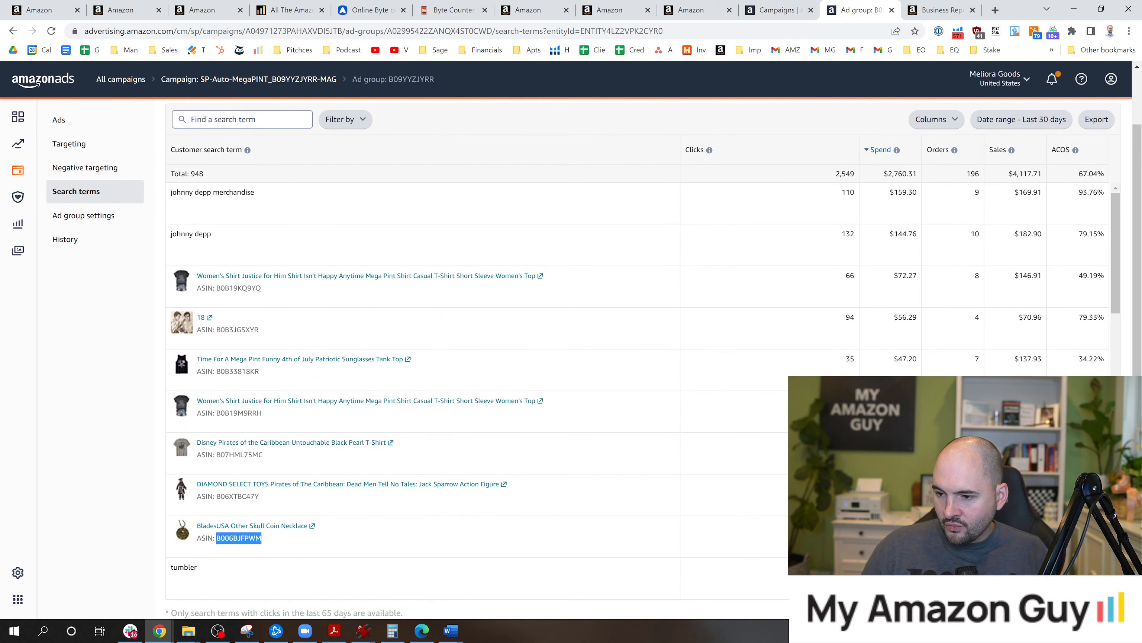
scroll(down, 3)
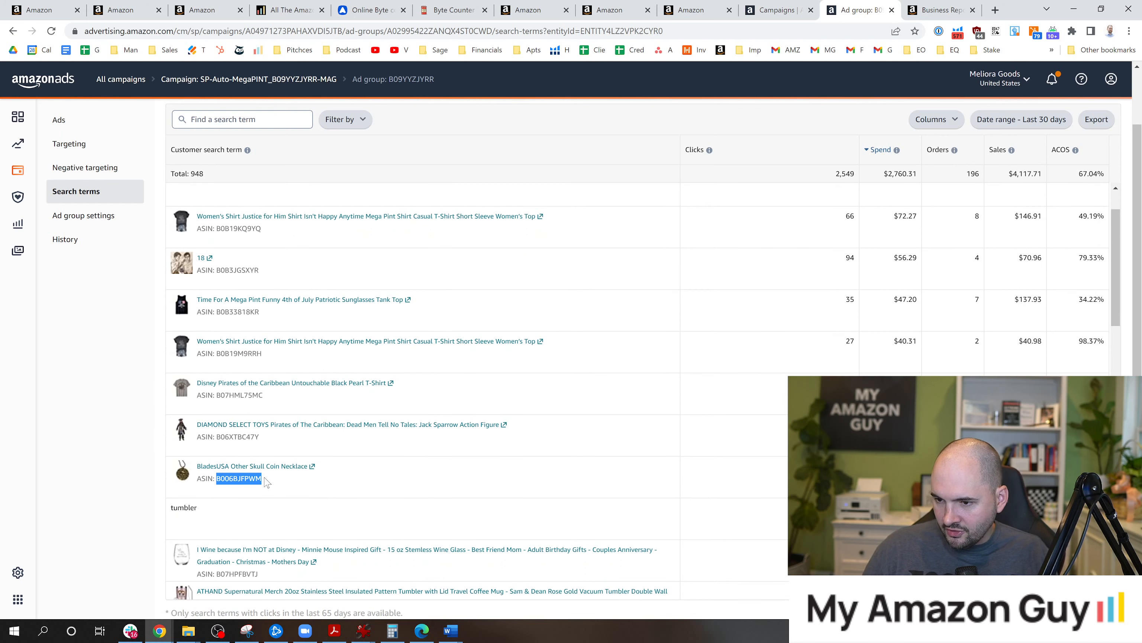
mouse_move(262, 481)
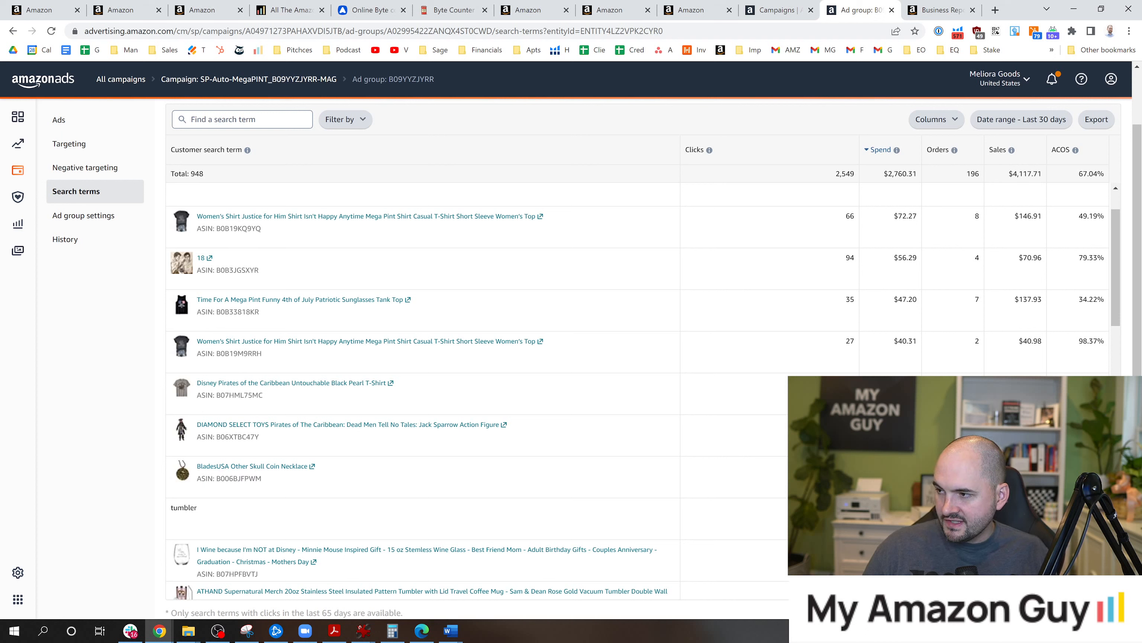
mouse_move(459, 469)
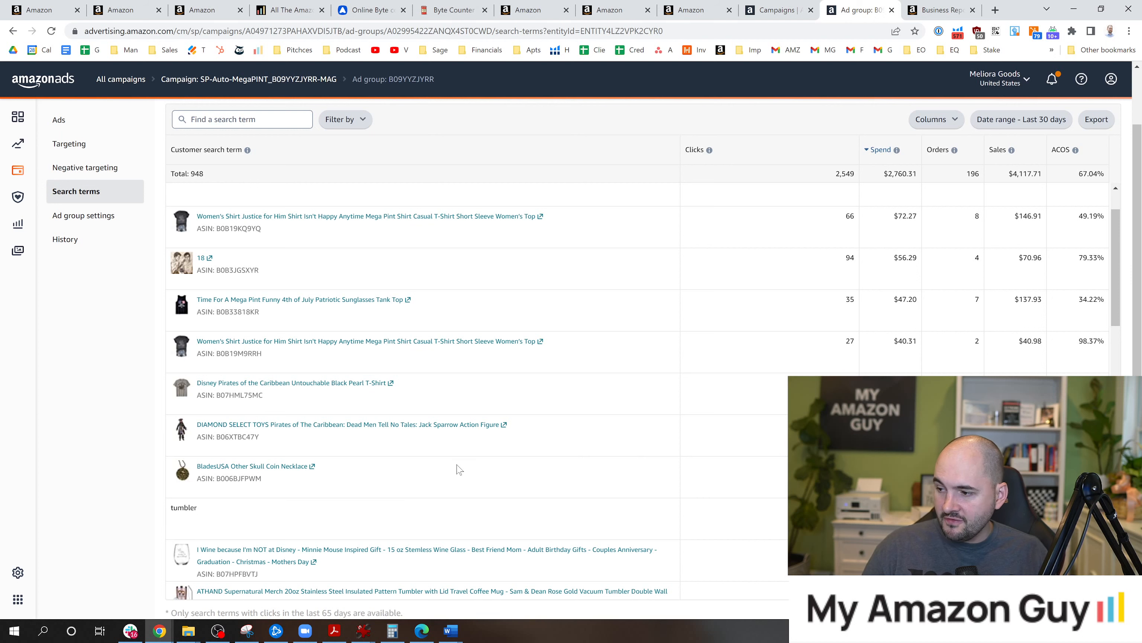
mouse_move(84, 168)
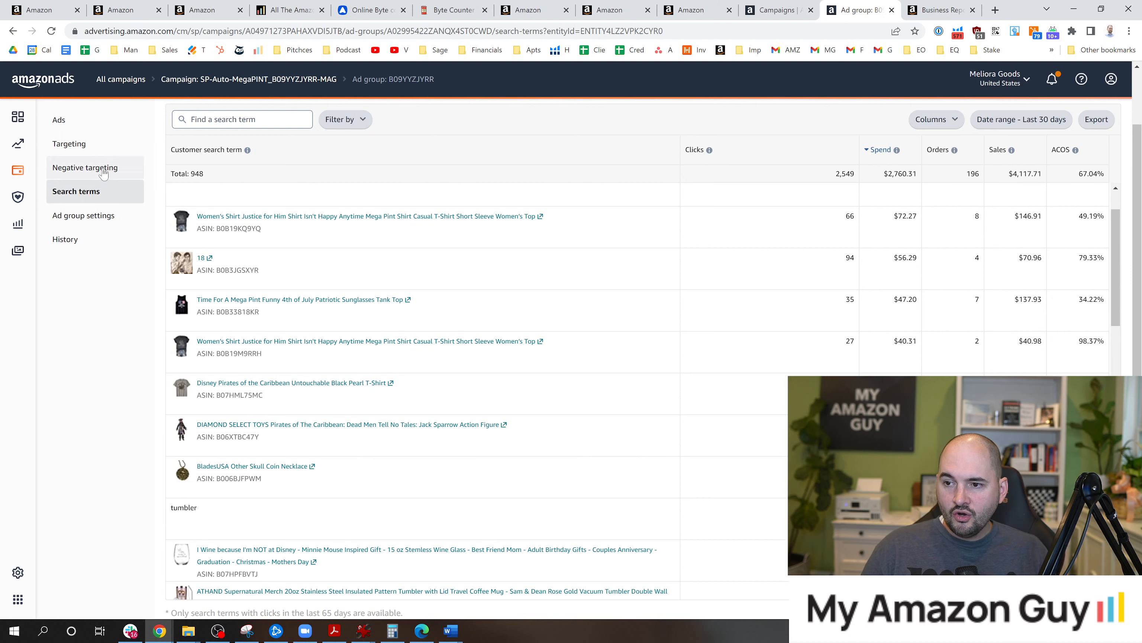
- Add B006BJFPWM as a negative exact keyword for ad group B09YYZJYRR, then move to Business Reports
click(85, 167)
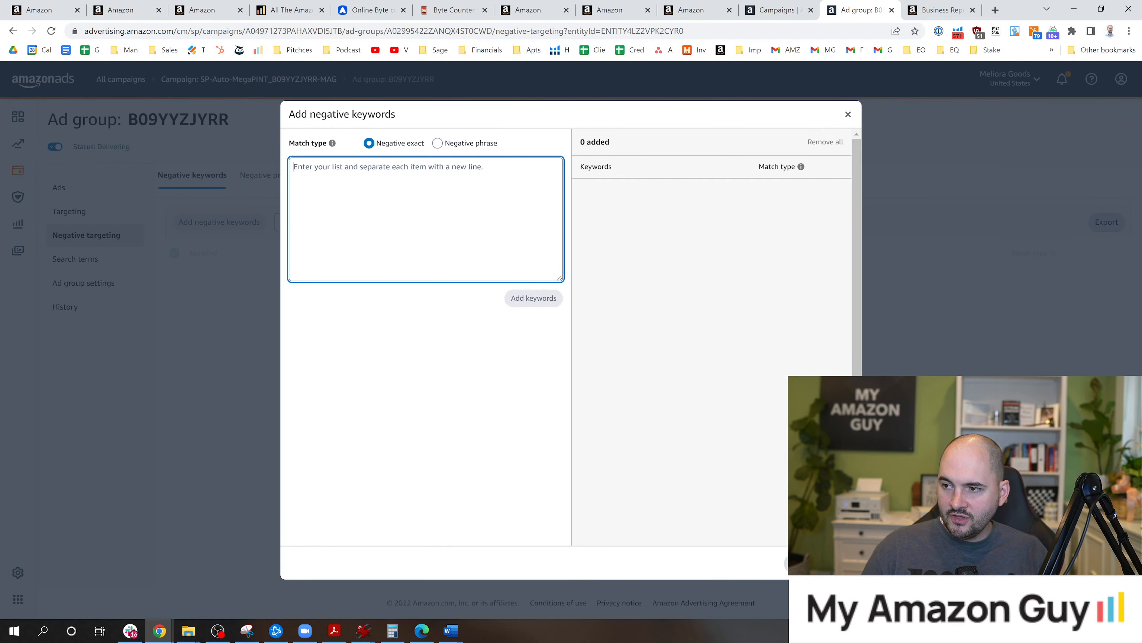
text(B006BJFPWM)
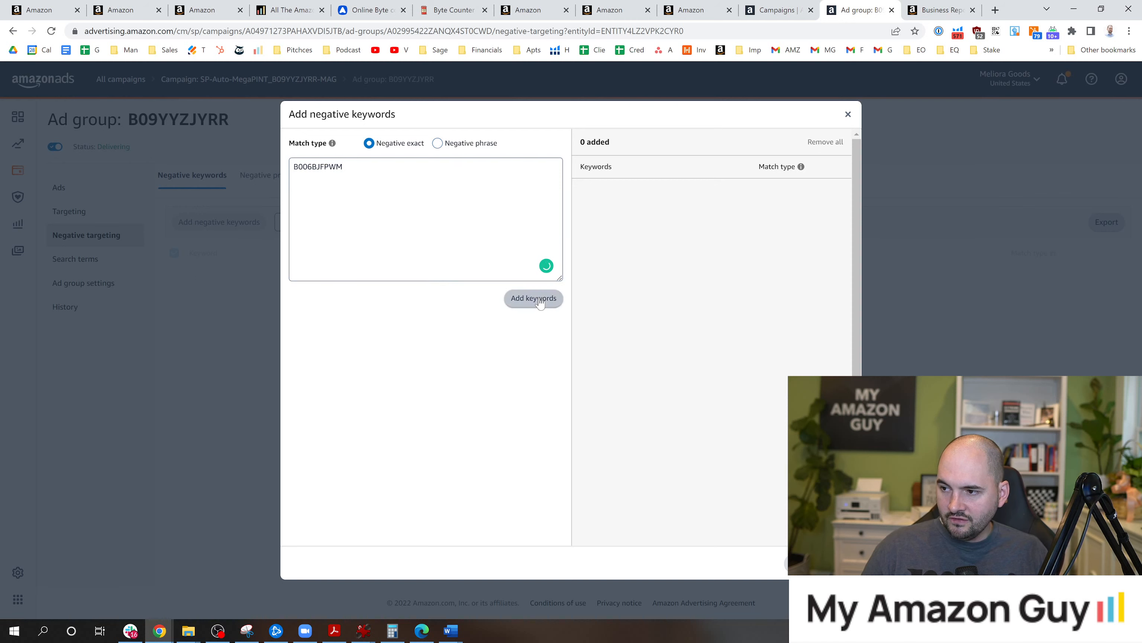
click(533, 298)
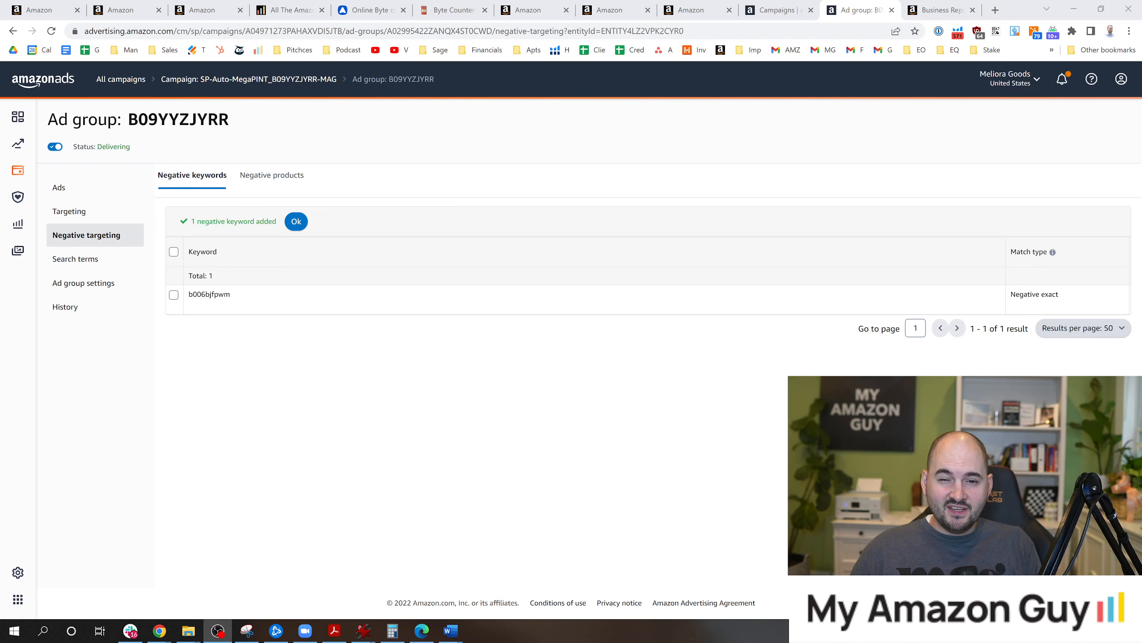
click(940, 10)
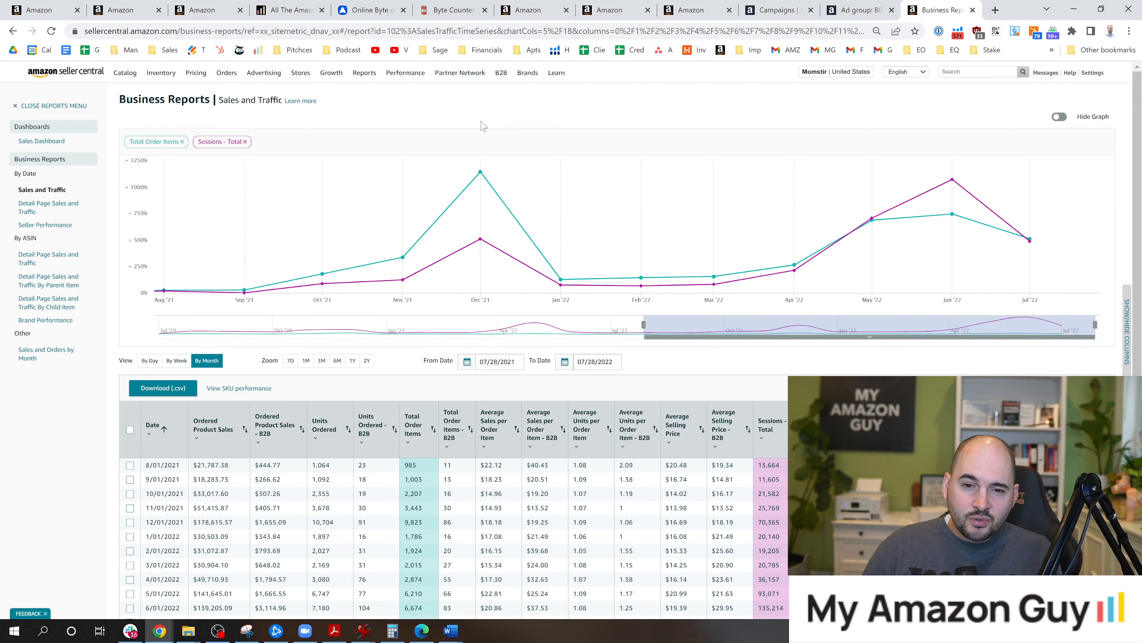
mouse_move(430, 113)
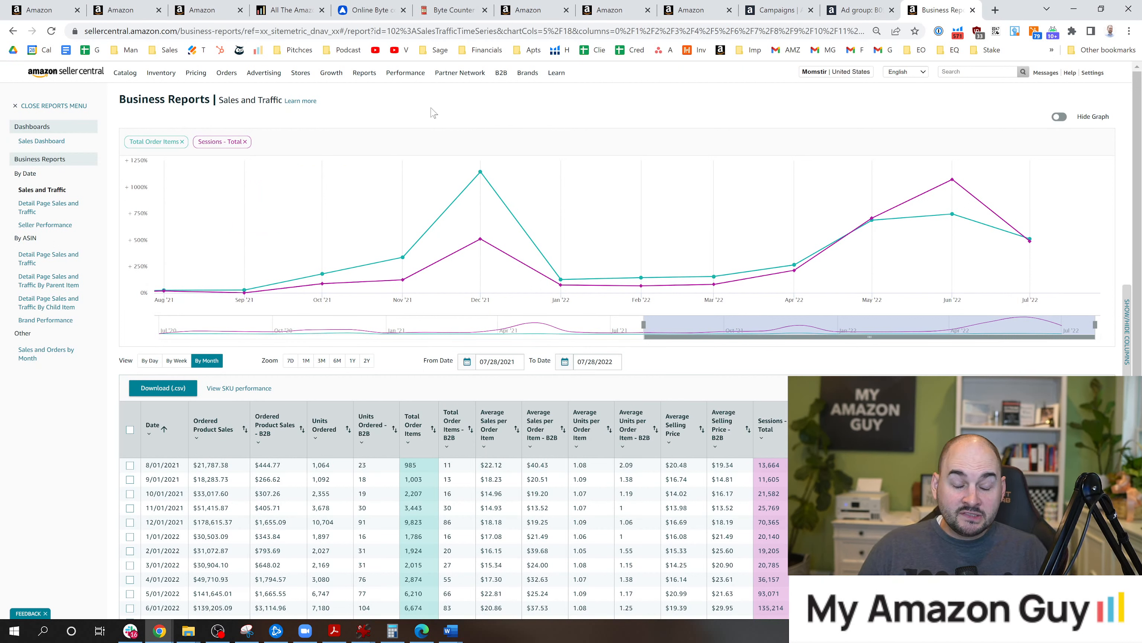
mouse_move(390, 102)
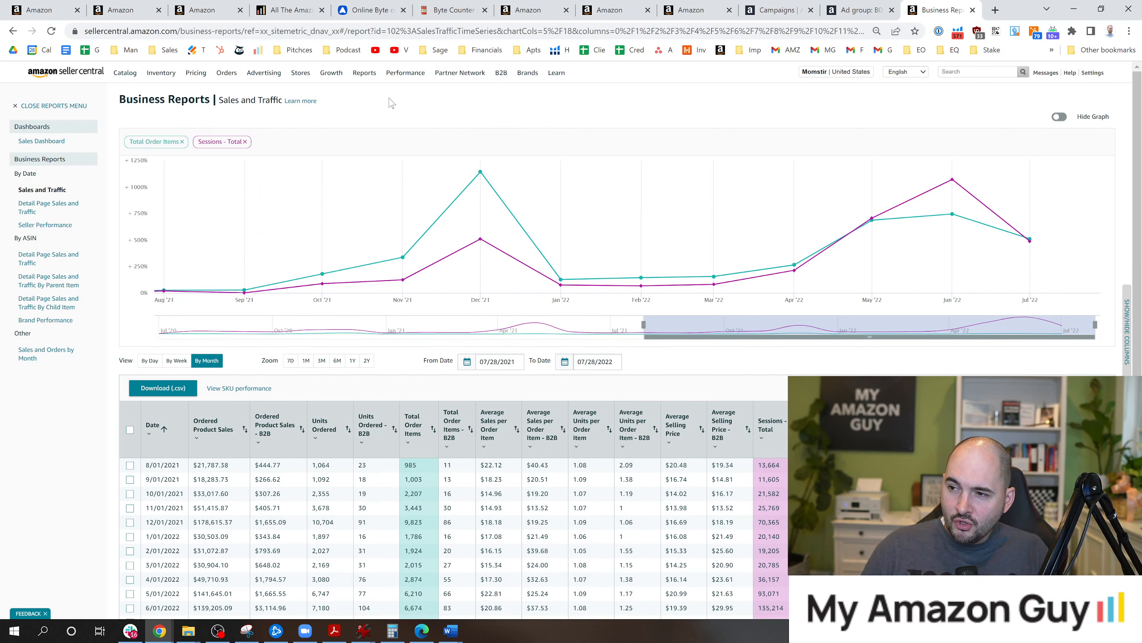
- Bring the monthly Sales and Traffic table, August 2021 through July 2022 with totals, into view
click(364, 72)
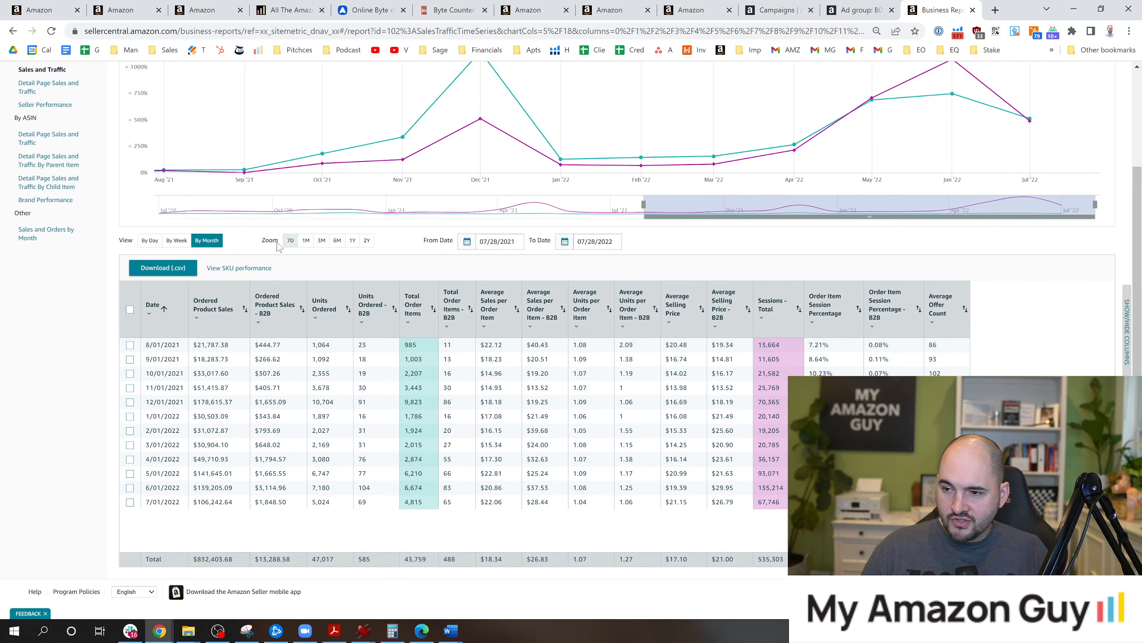
mouse_move(334, 253)
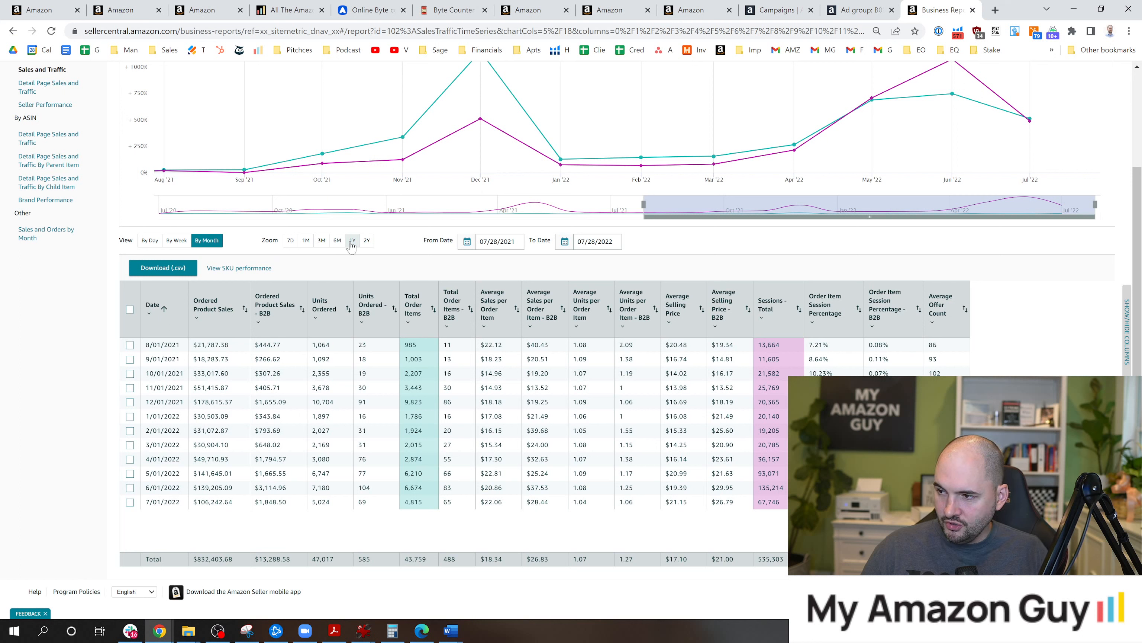
mouse_move(346, 334)
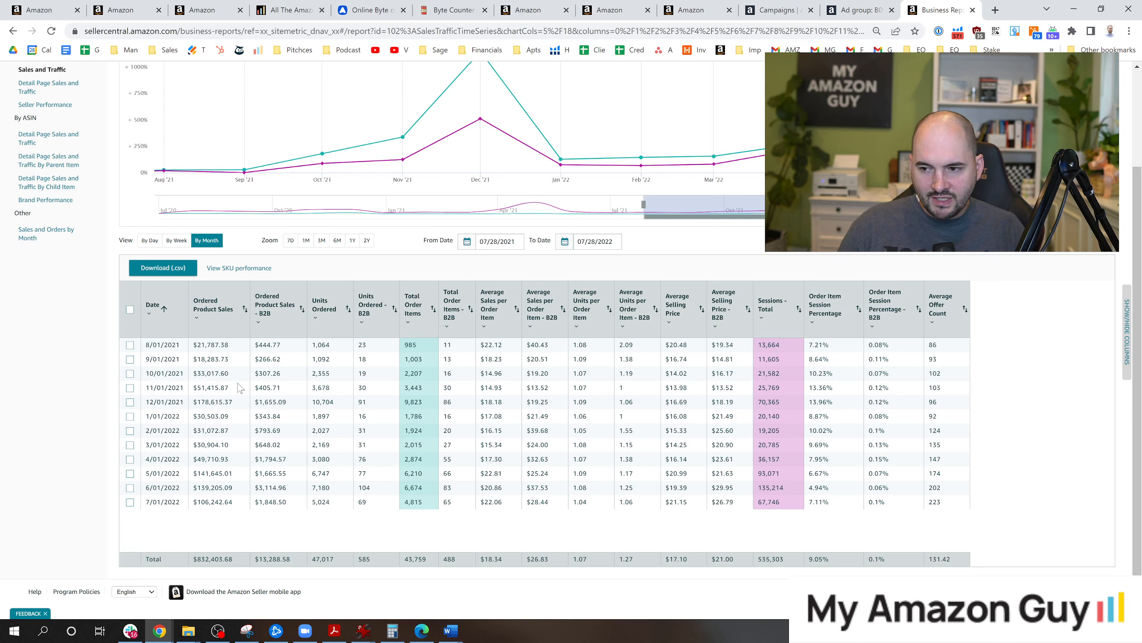
mouse_move(244, 533)
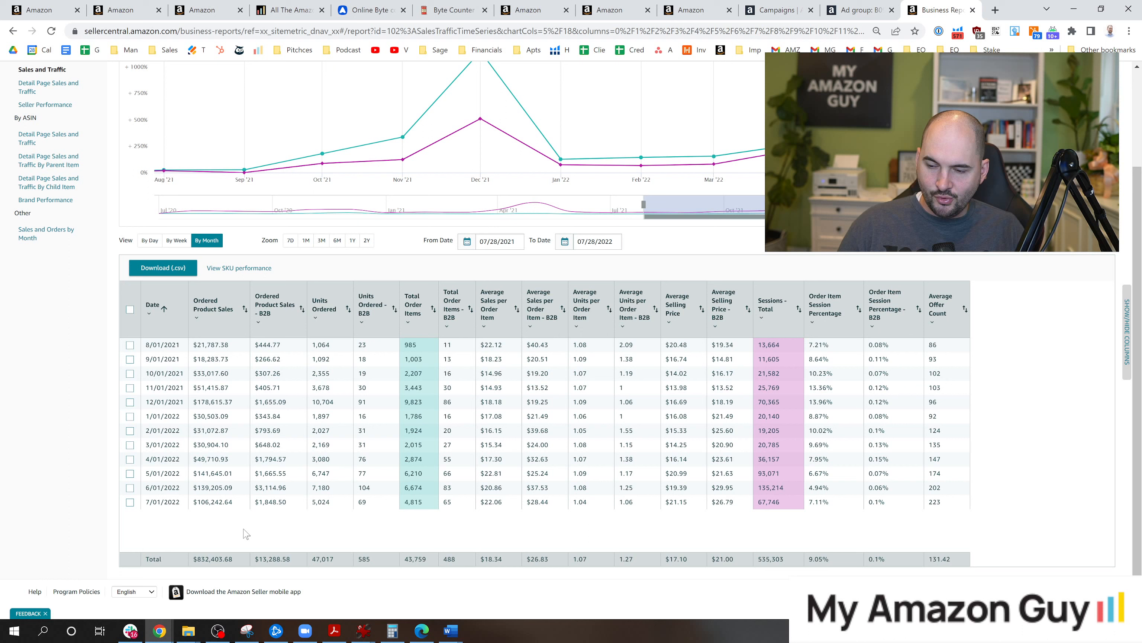
mouse_move(244, 533)
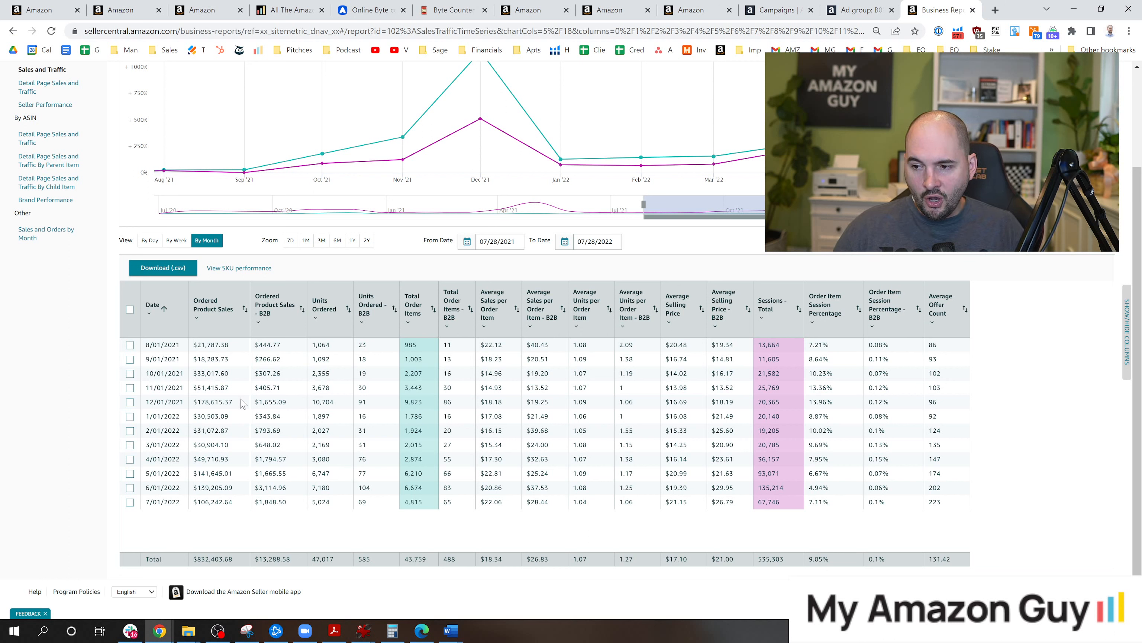
double_click(214, 401)
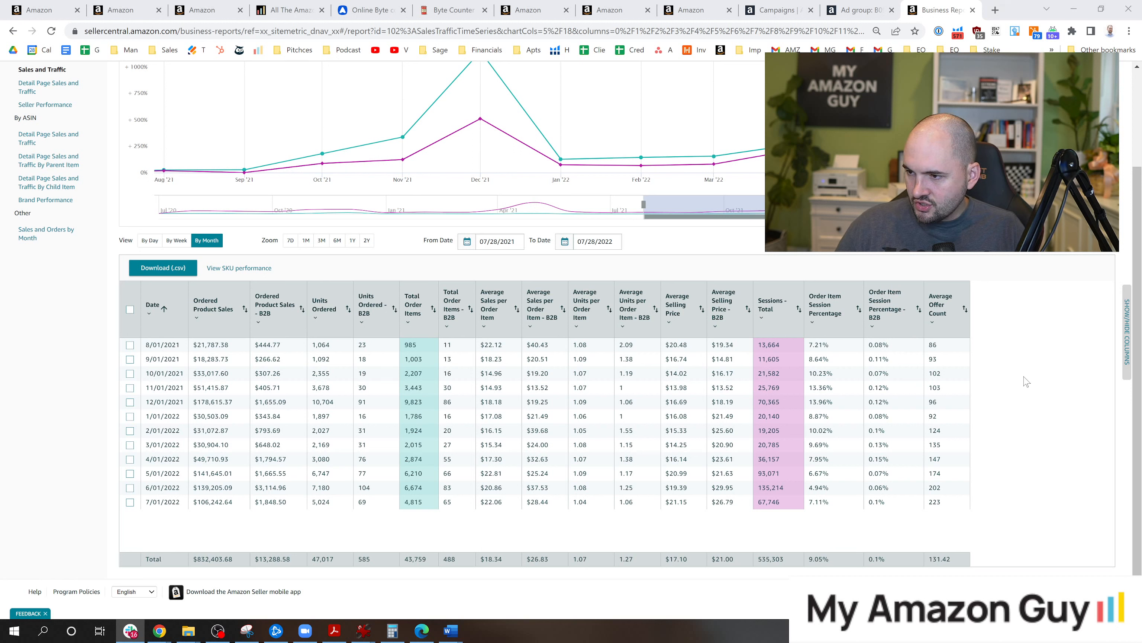
mouse_move(609, 381)
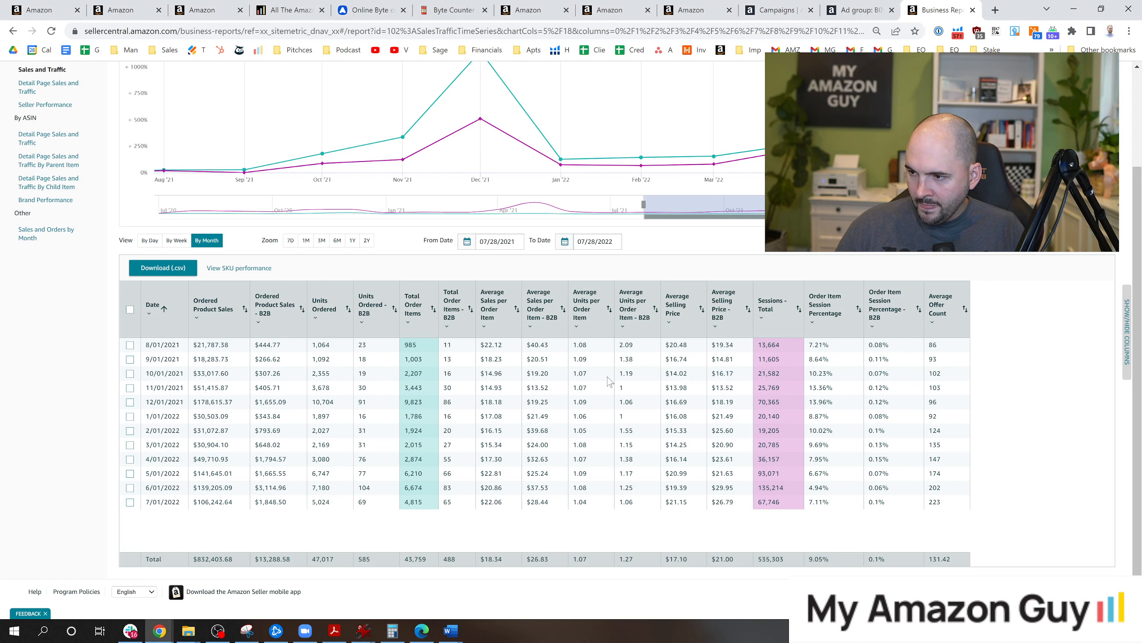
mouse_move(514, 390)
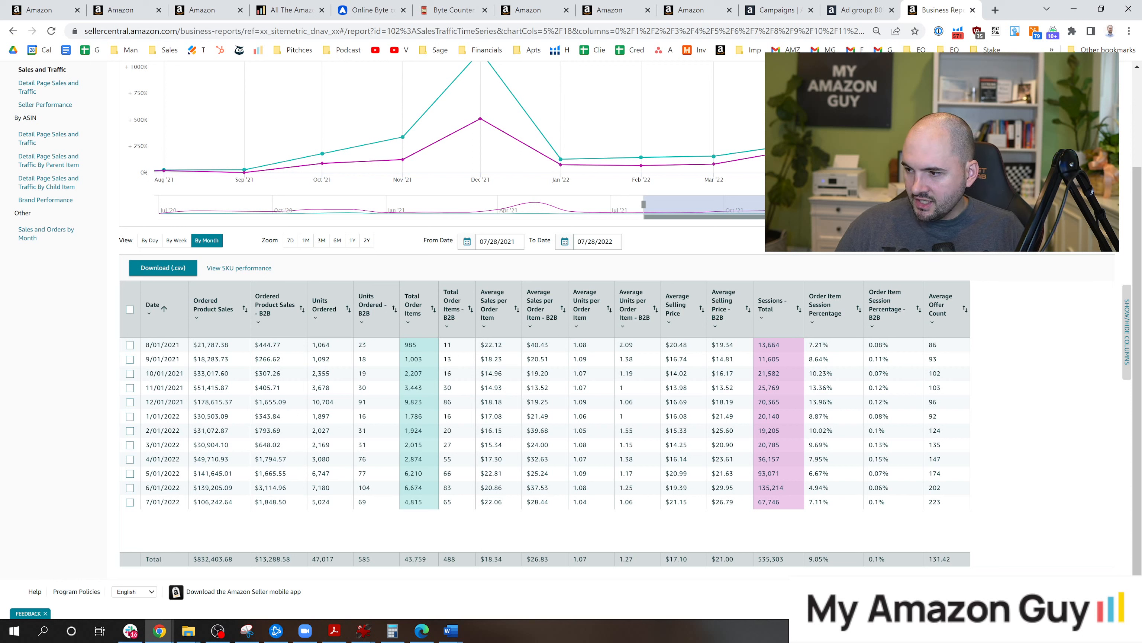
mouse_move(741, 467)
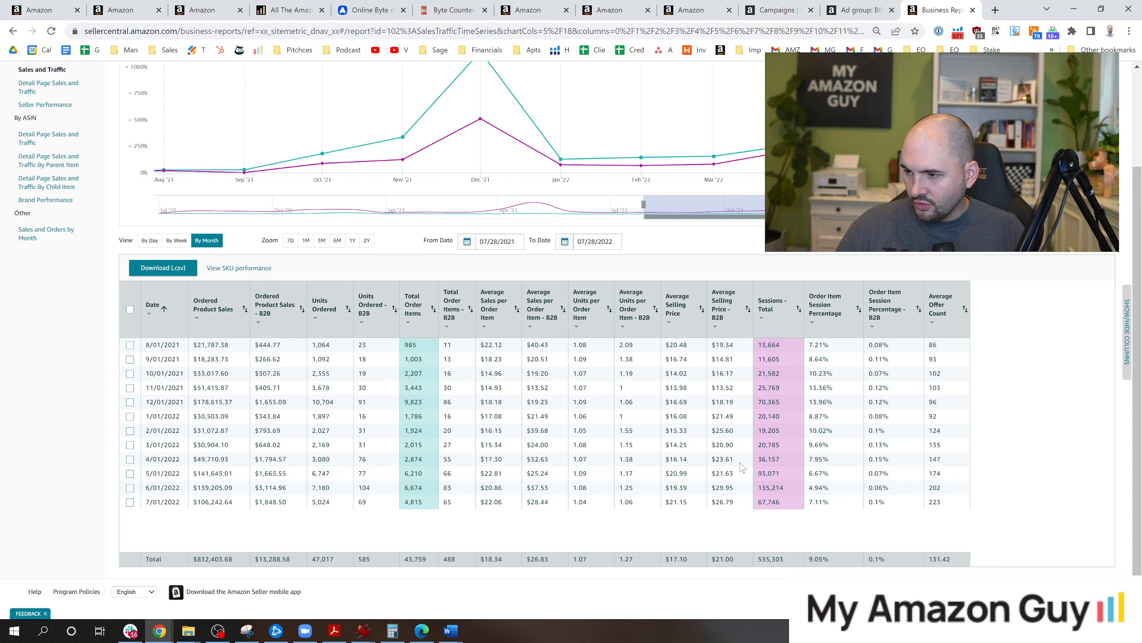
mouse_move(607, 471)
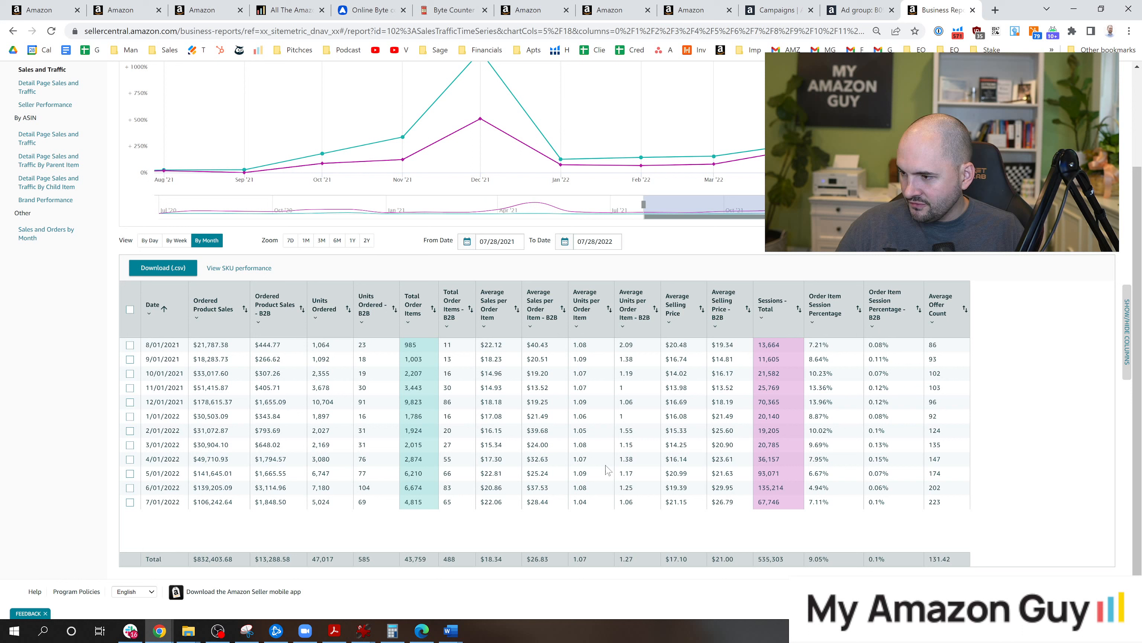
mouse_move(784, 387)
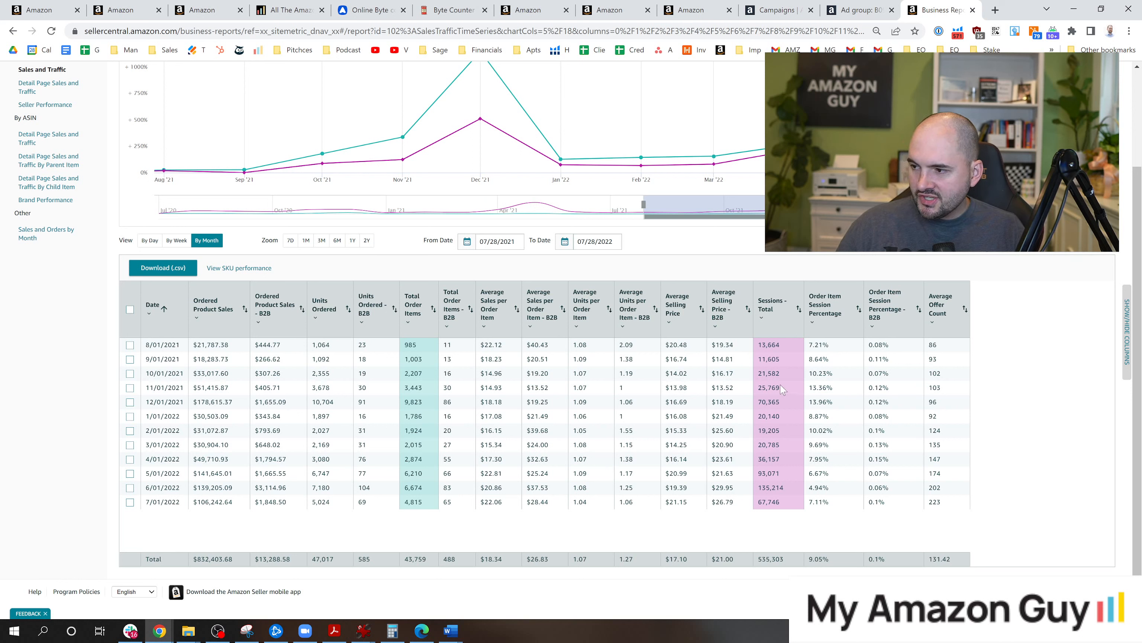
mouse_move(813, 512)
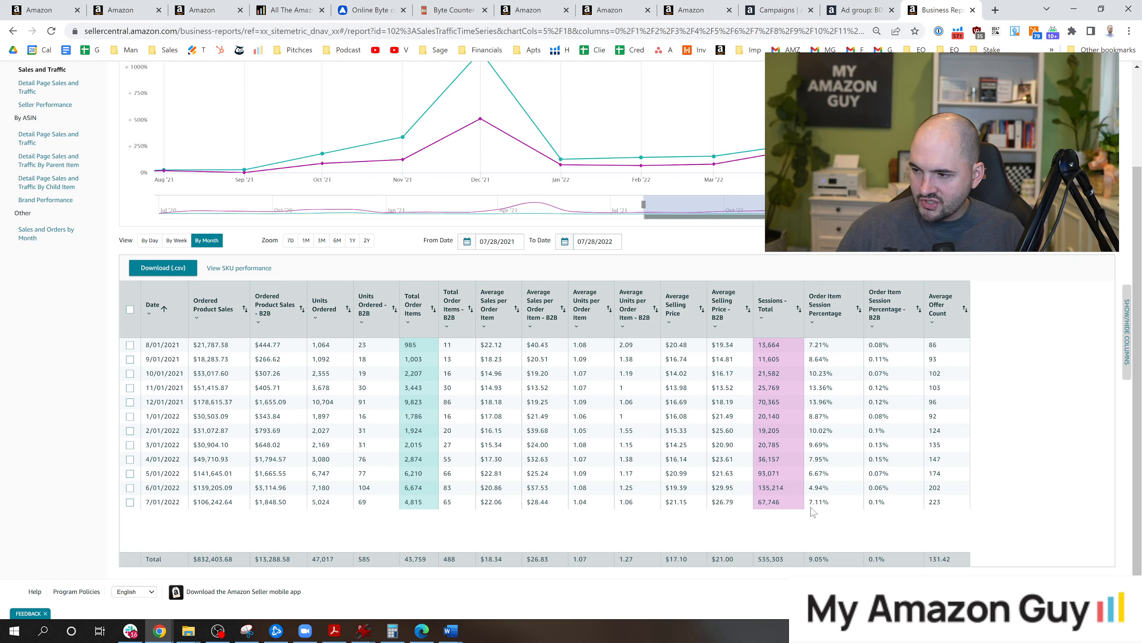
mouse_move(805, 507)
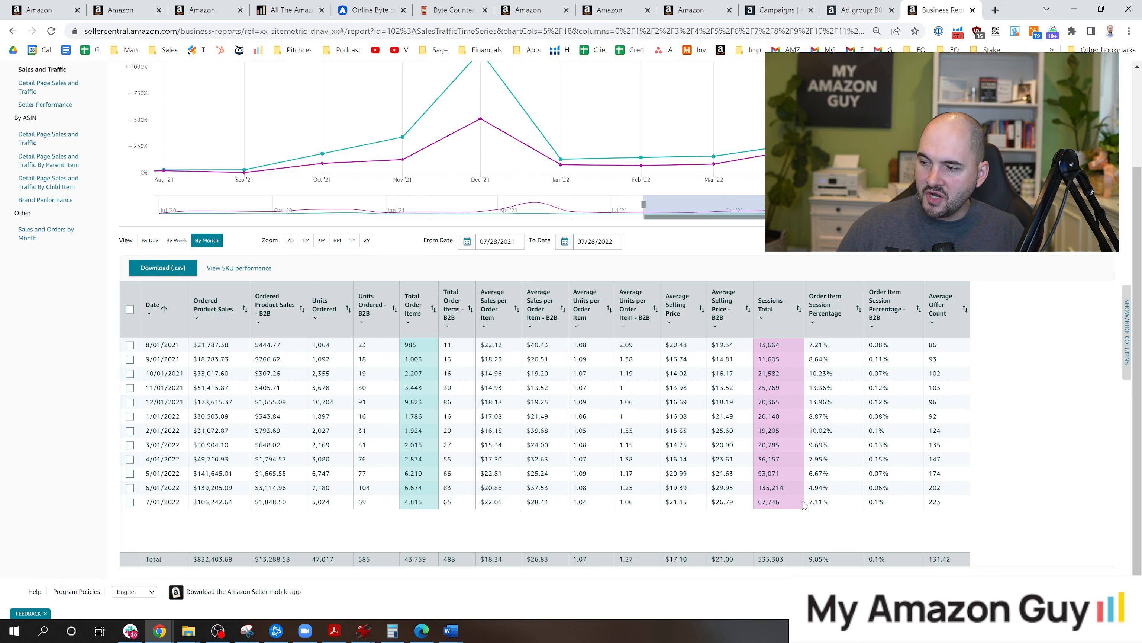
mouse_move(852, 485)
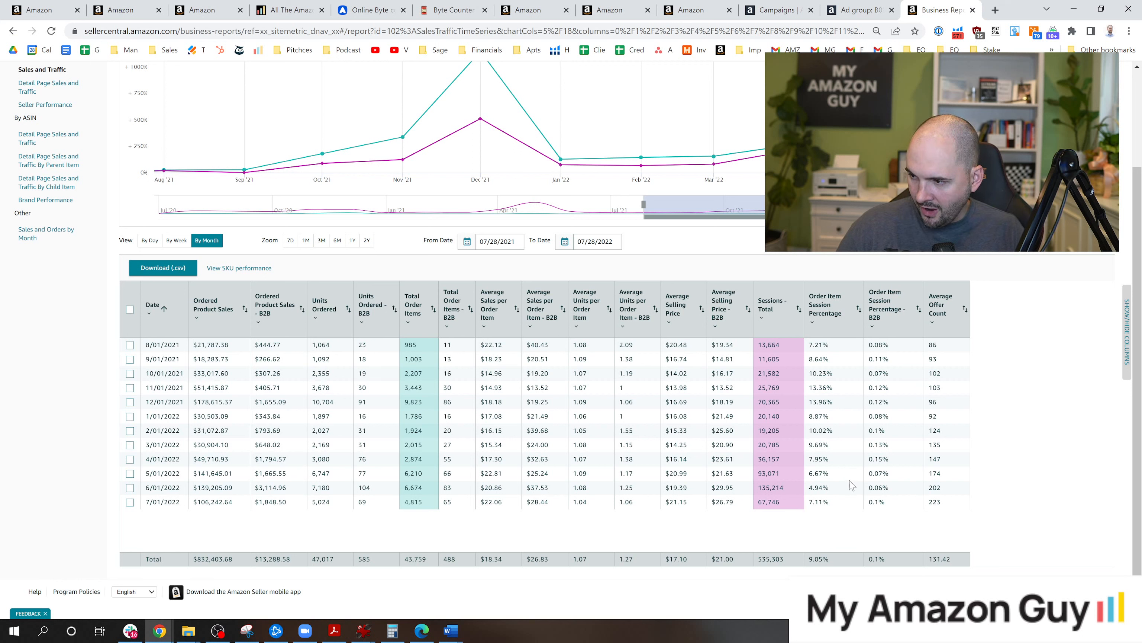
mouse_move(833, 410)
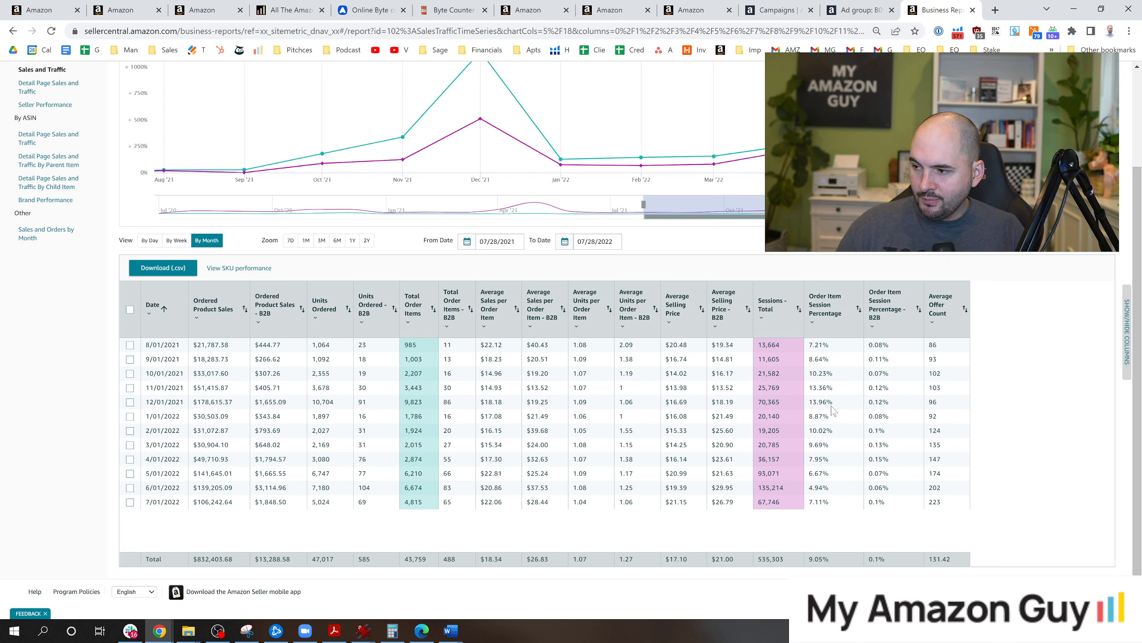
mouse_move(787, 501)
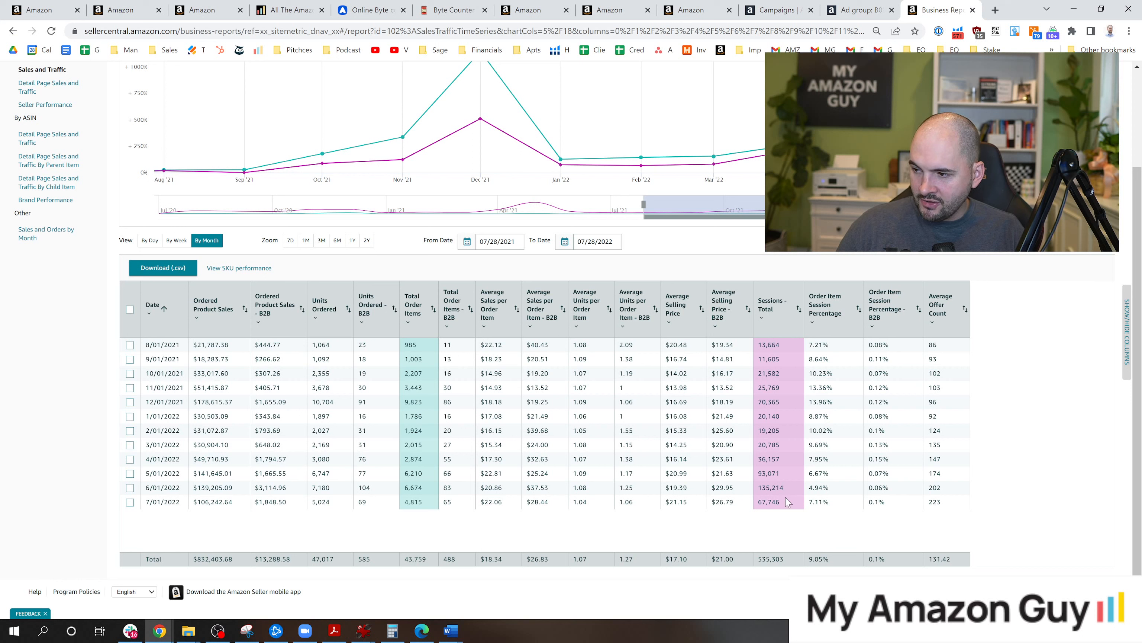
mouse_move(840, 452)
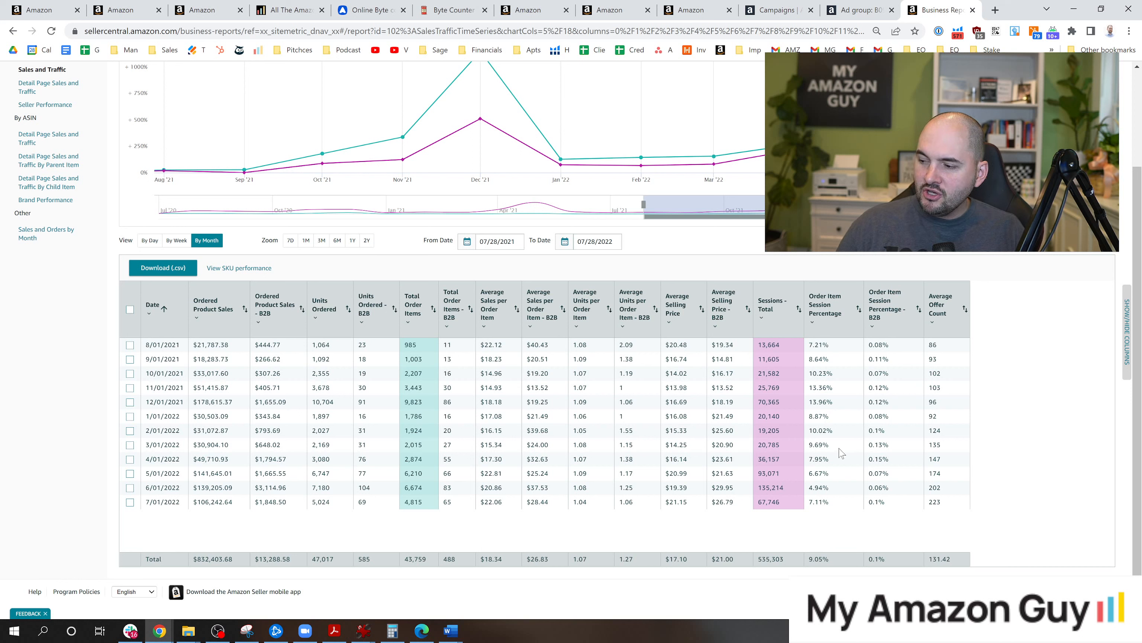
mouse_move(830, 489)
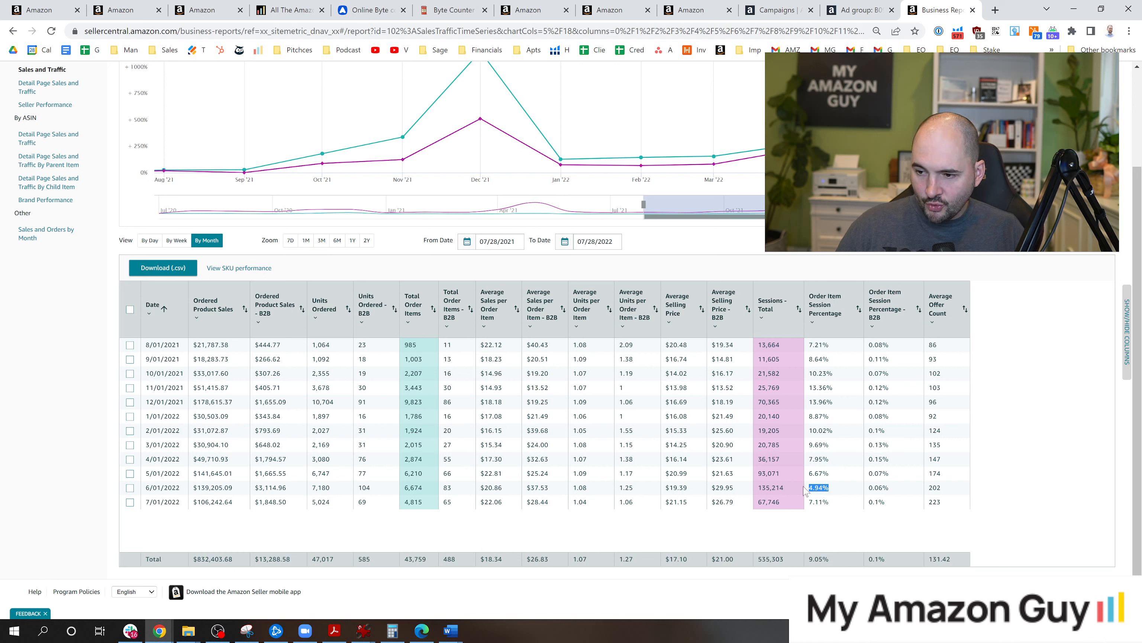
mouse_move(852, 477)
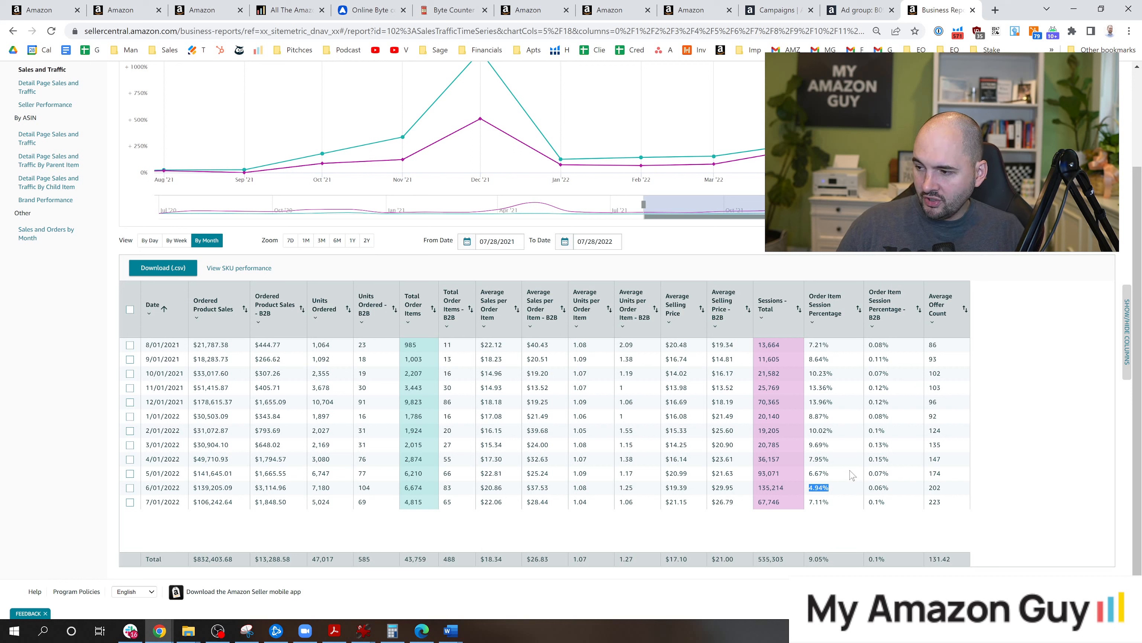
mouse_move(861, 457)
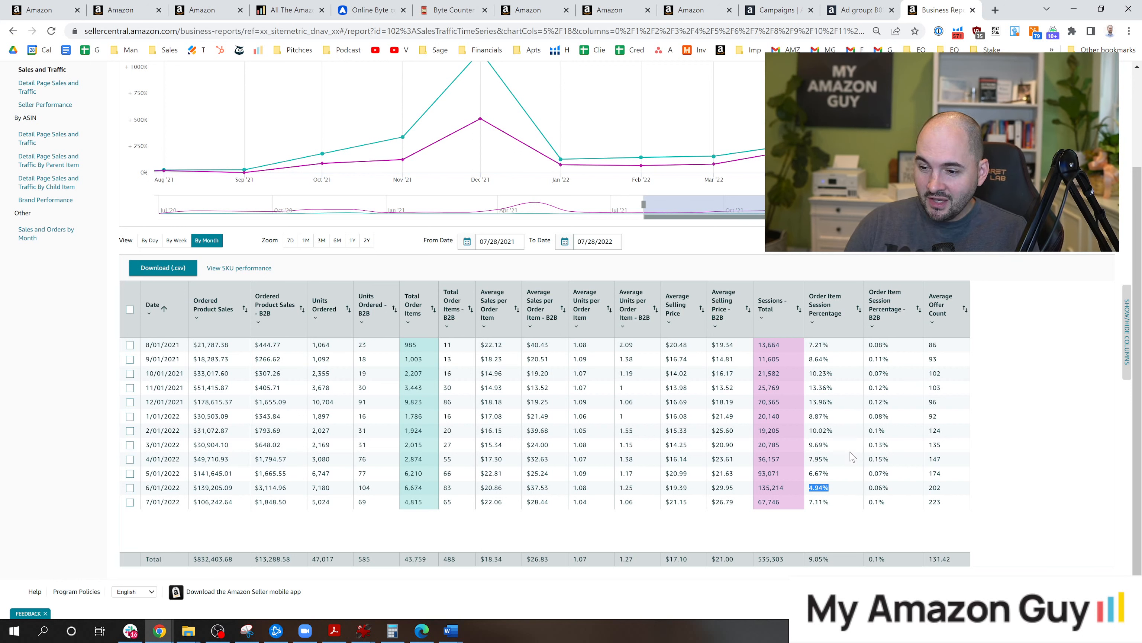
mouse_move(841, 481)
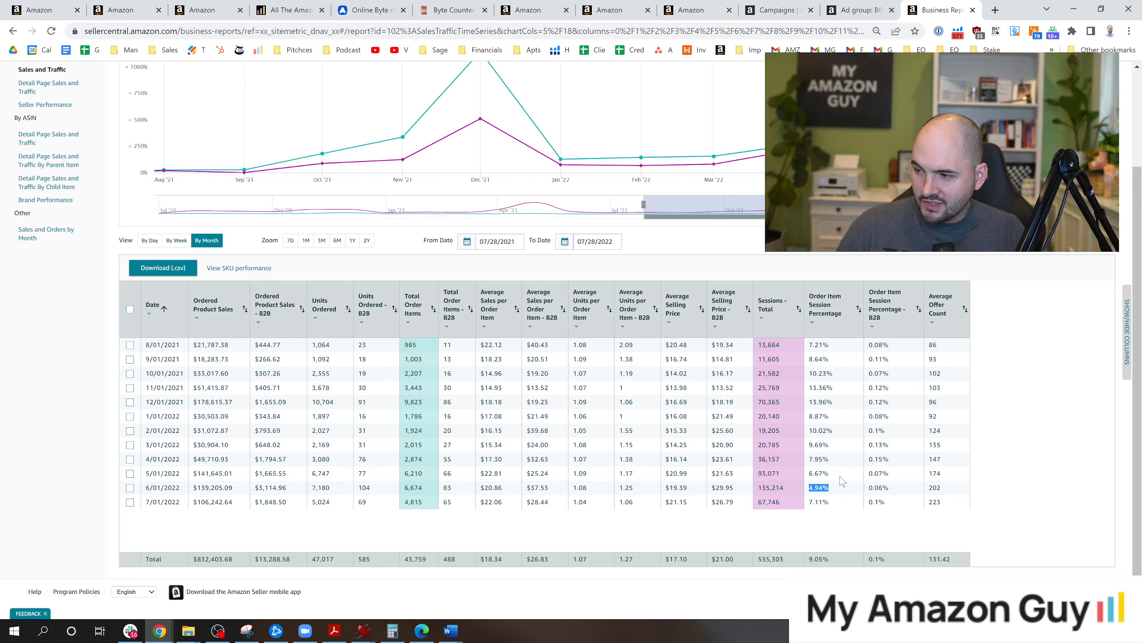
mouse_move(839, 505)
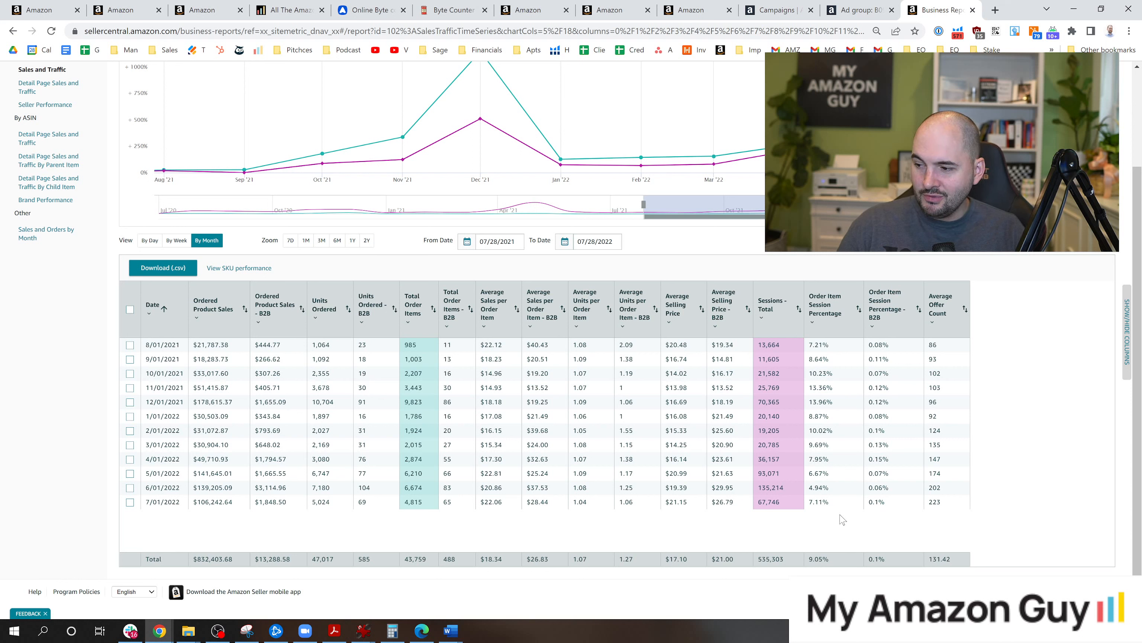
mouse_move(837, 518)
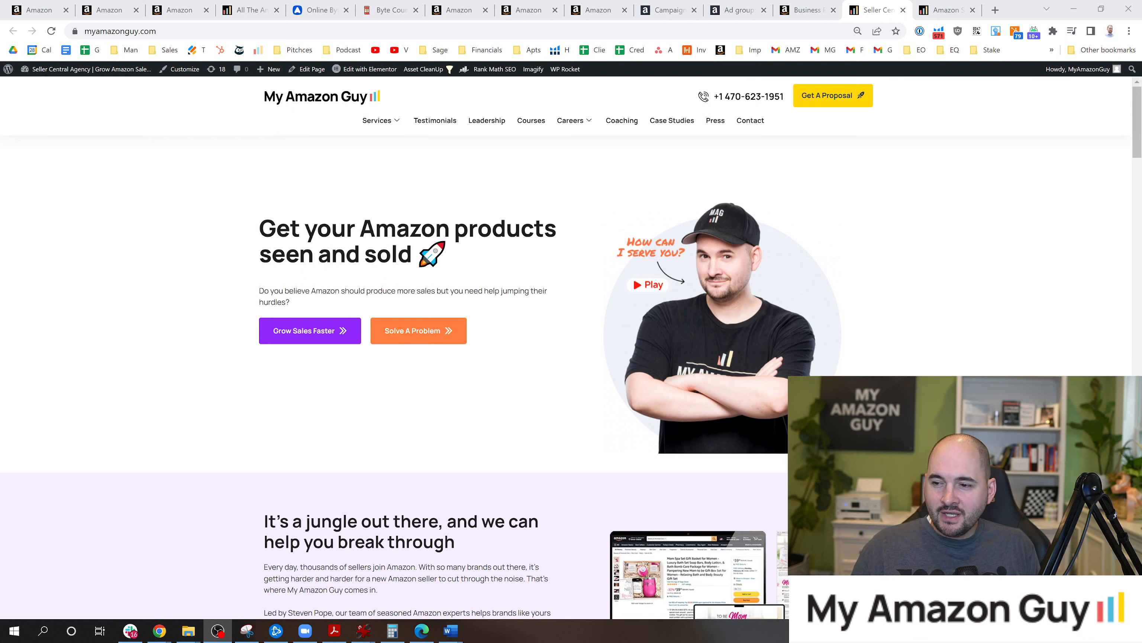
mouse_move(304, 331)
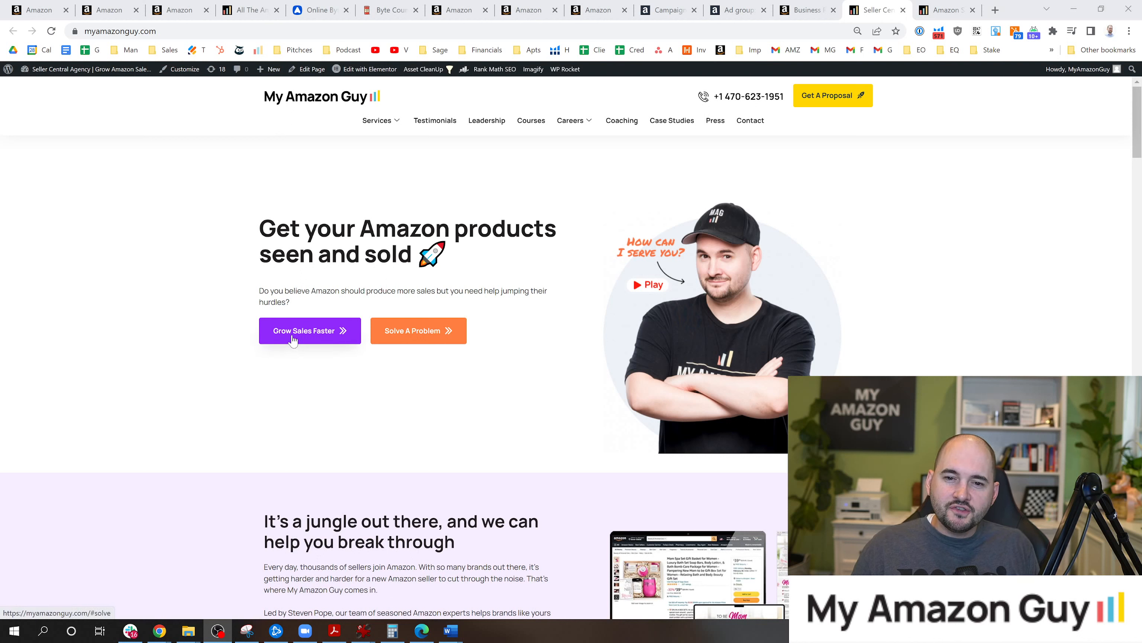